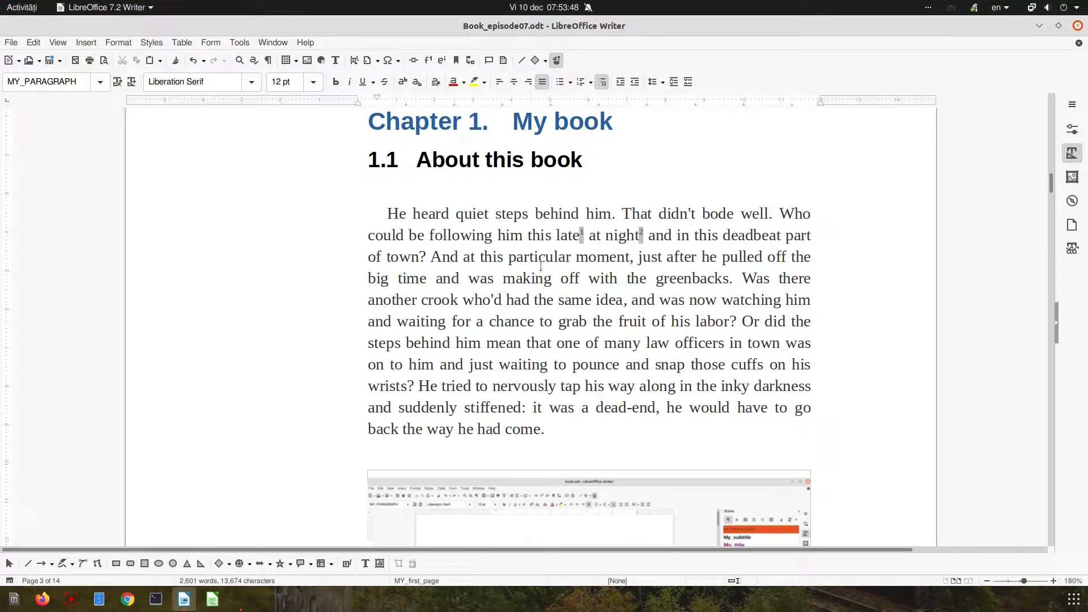
Step: Show the Insert toolbar as a floating panel and nudge it into place
{"action": "left_click", "coordinate": [58, 42]}
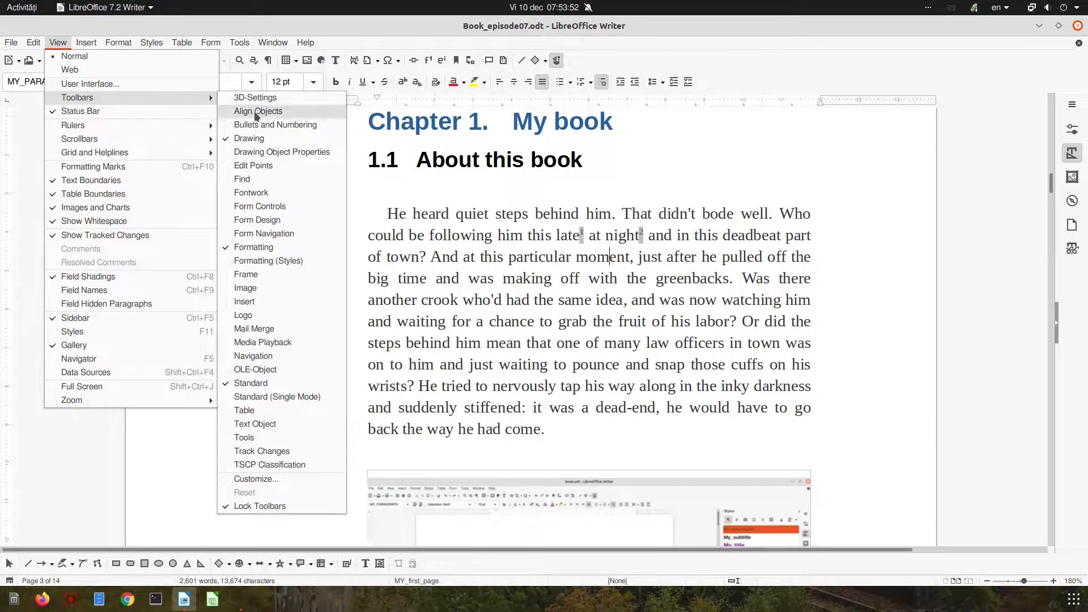
{"action": "mouse_move", "coordinate": [244, 301]}
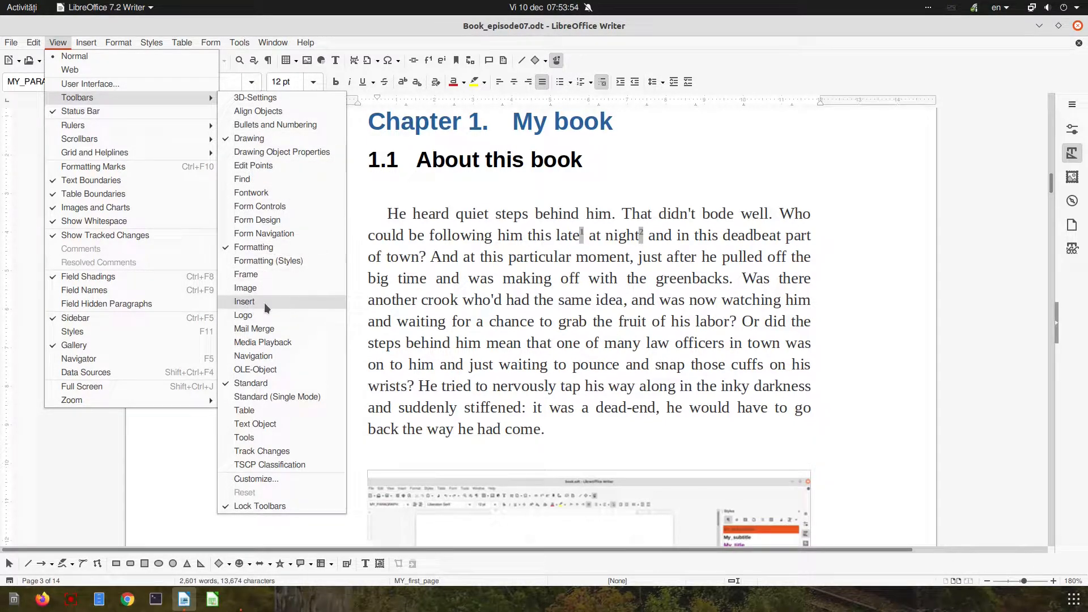
{"action": "left_click", "coordinate": [244, 300]}
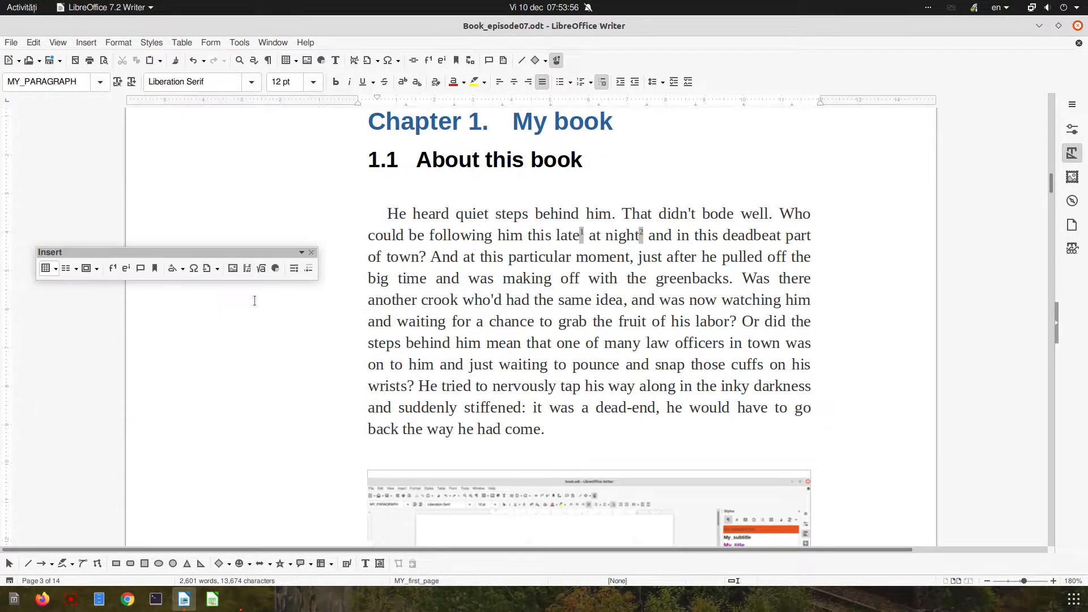
{"action": "left_click_drag", "start_coordinate": [174, 251], "coordinate": [239, 248]}
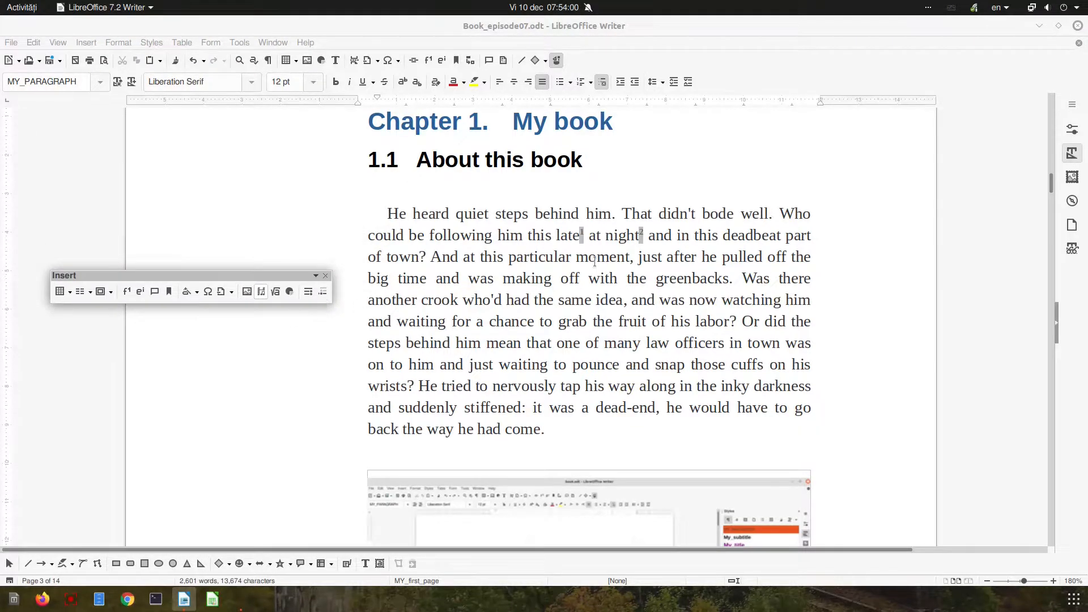
Step: Mark 'particular moment' as an alphabetical index entry
{"action": "double_click", "coordinate": [540, 257]}
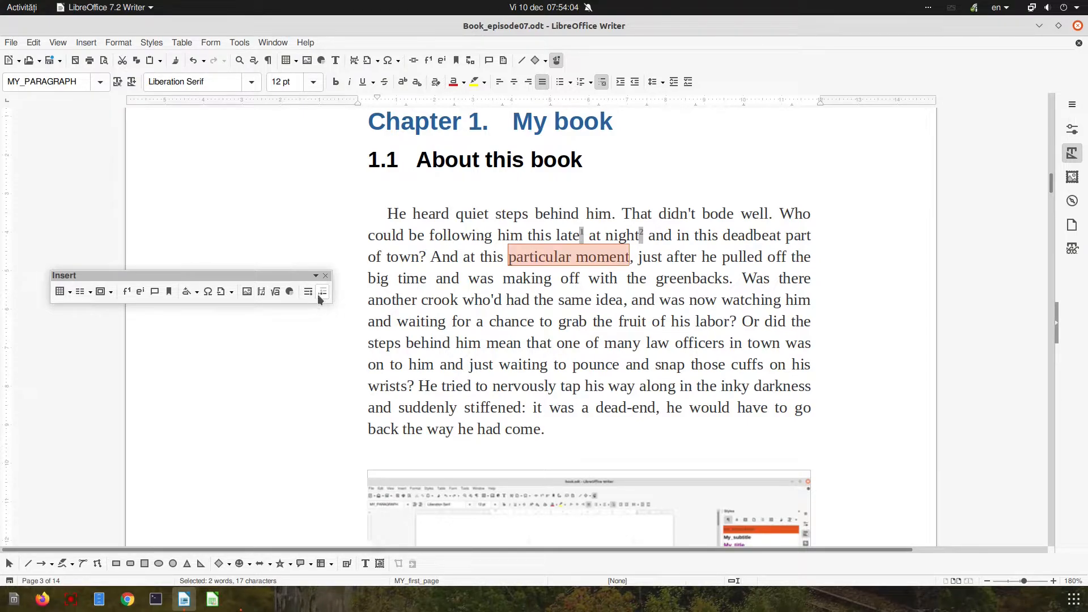
{"action": "mouse_move", "coordinate": [307, 291]}
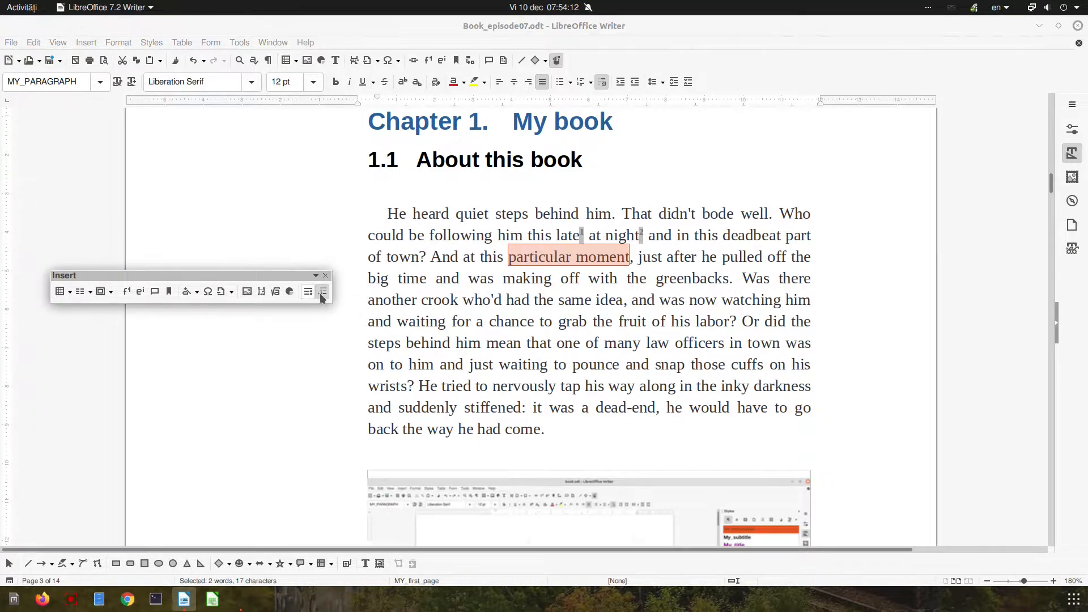
{"action": "left_click", "coordinate": [321, 290]}
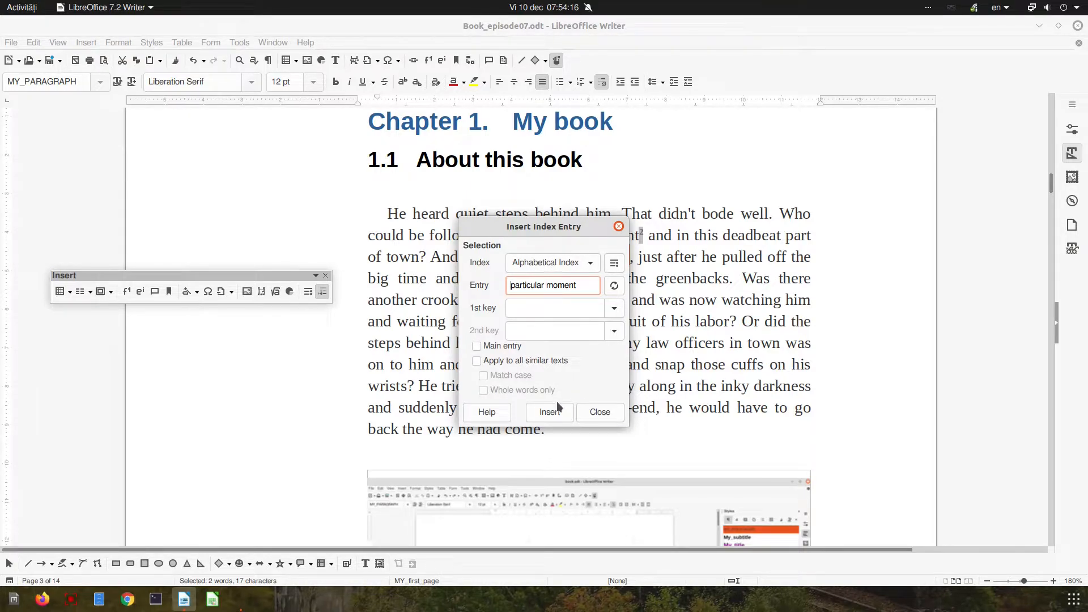
{"action": "left_click_drag", "start_coordinate": [544, 226], "coordinate": [395, 312]}
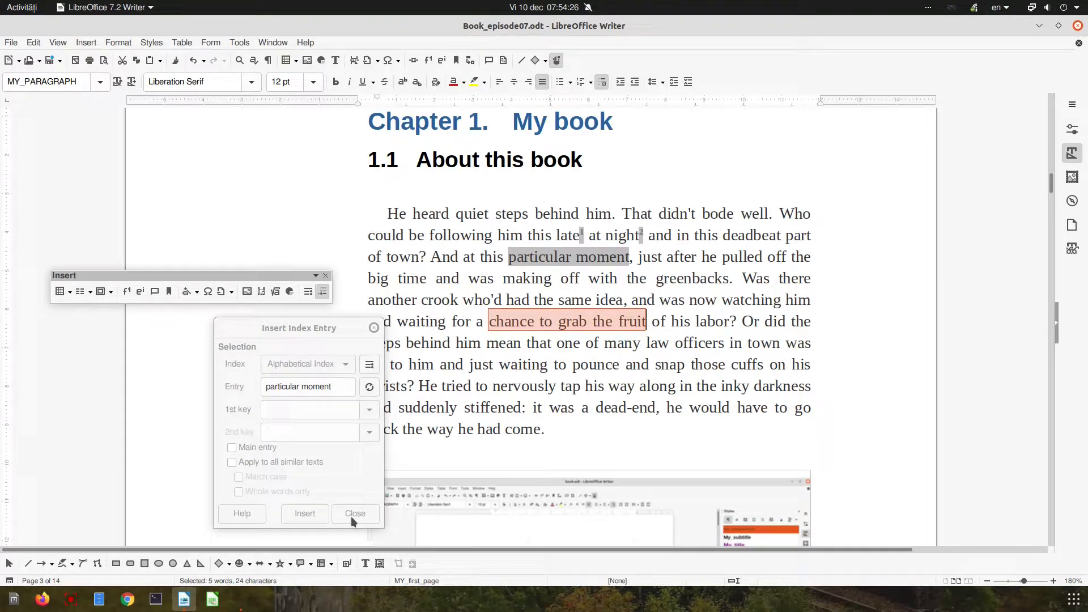
{"action": "left_click", "coordinate": [355, 513]}
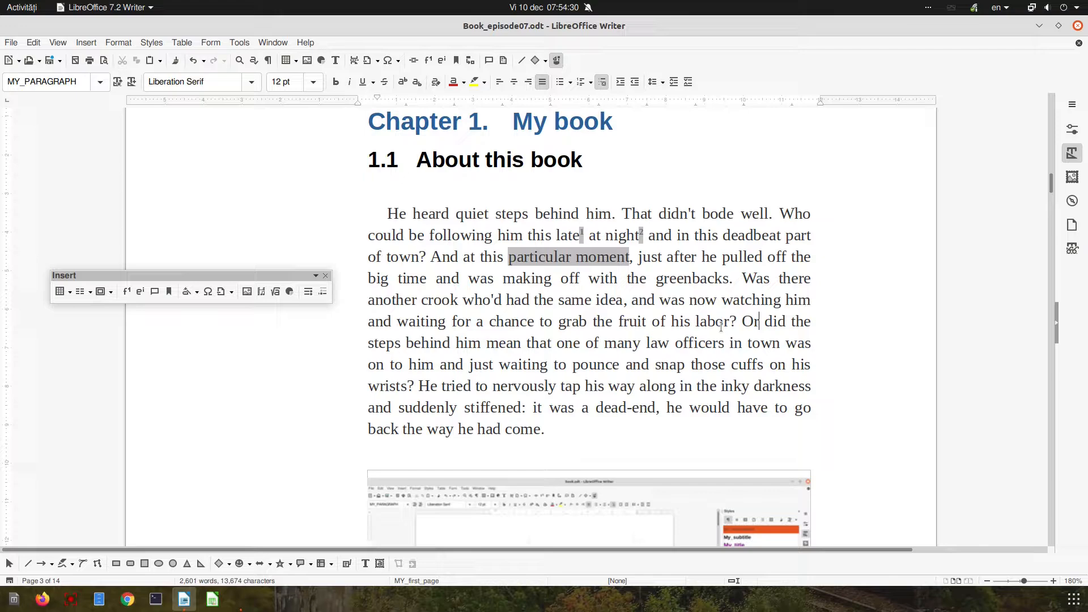
Step: Mark 'fruit of his labor', 'invisible in the dark', 'greenbacks' and 'end of the line' as index entries
{"action": "left_click_drag", "start_coordinate": [617, 321], "coordinate": [729, 321]}
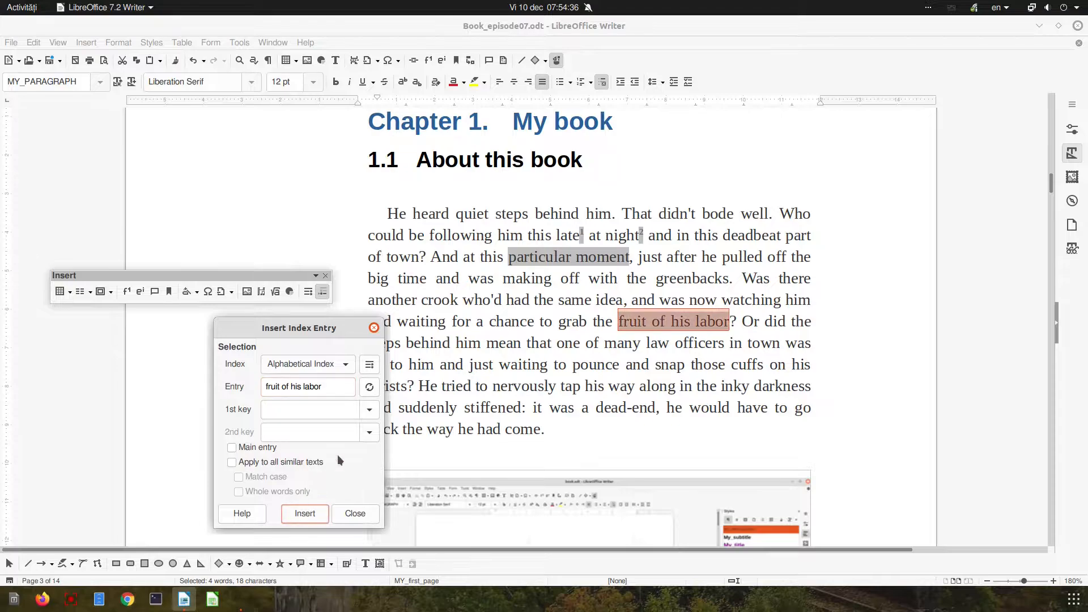
{"action": "left_click", "coordinate": [304, 513]}
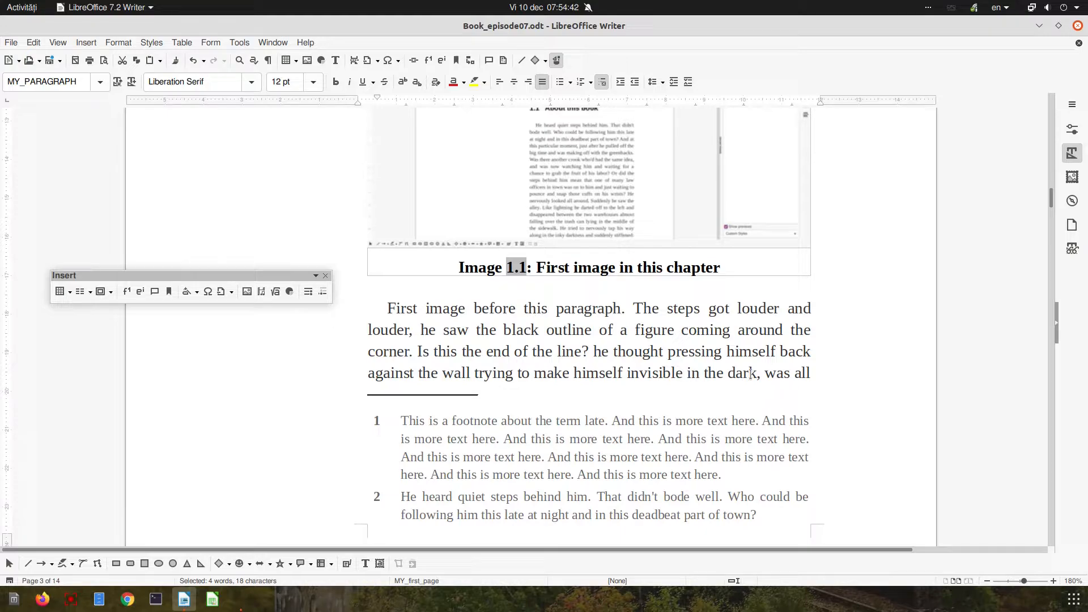
{"action": "left_click_drag", "start_coordinate": [627, 373], "coordinate": [758, 373]}
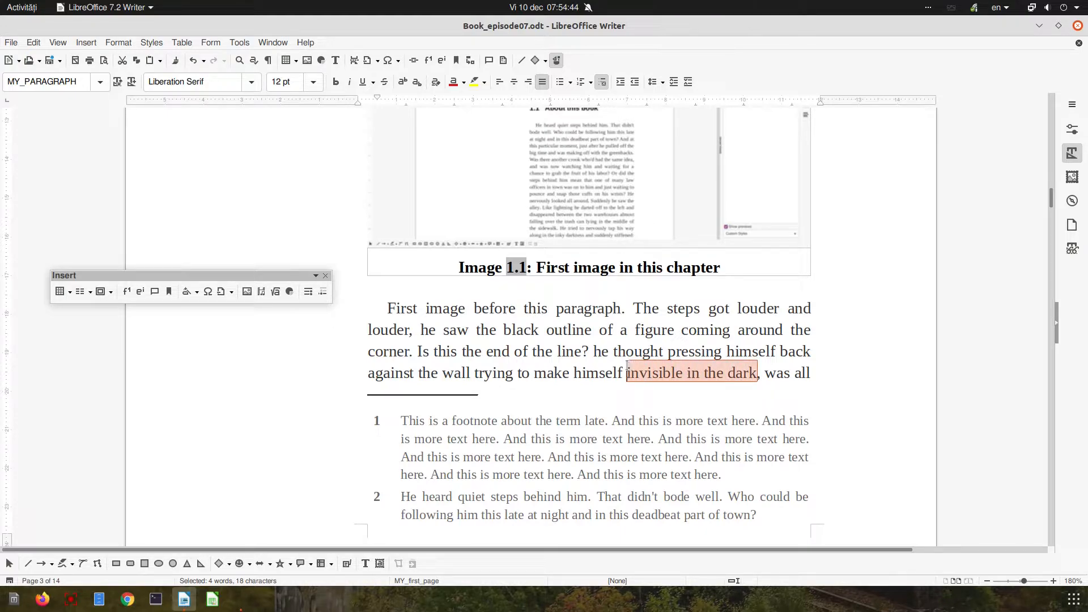
{"action": "left_click", "coordinate": [321, 291]}
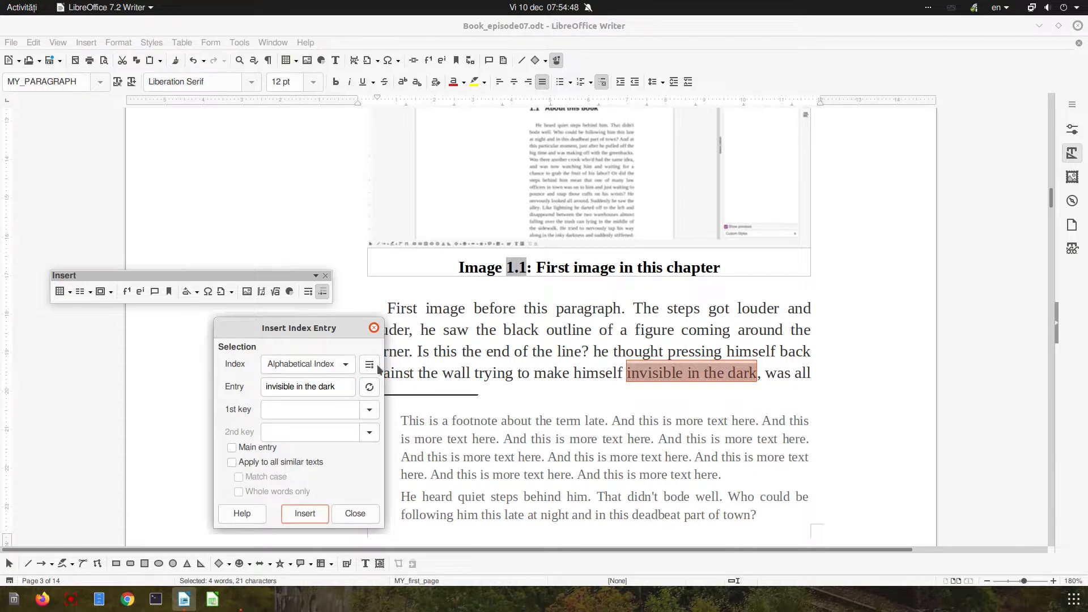
{"action": "left_click", "coordinate": [305, 513]}
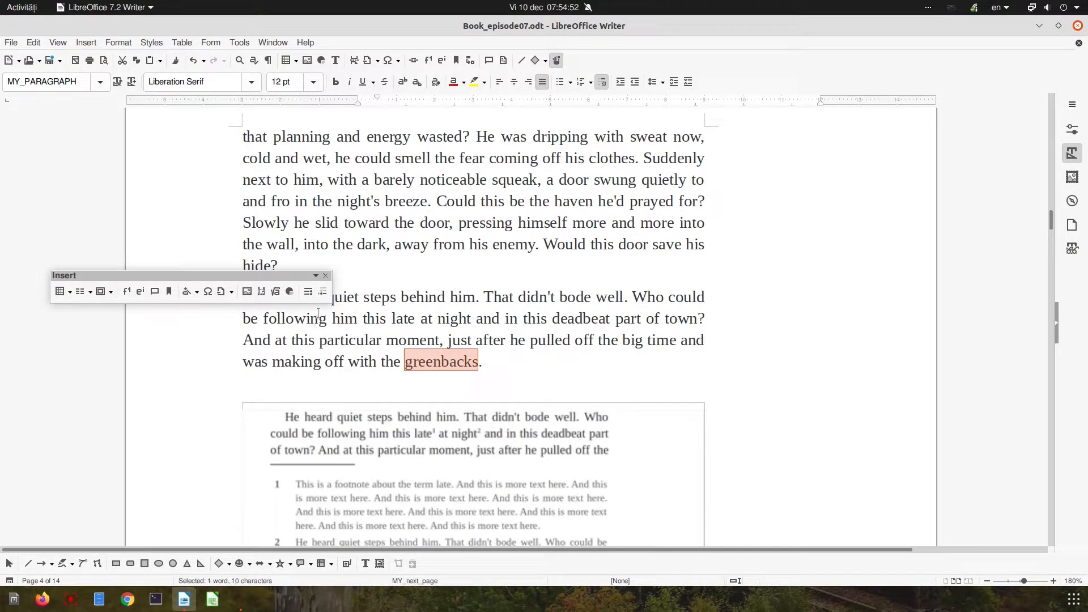
{"action": "left_click", "coordinate": [322, 291]}
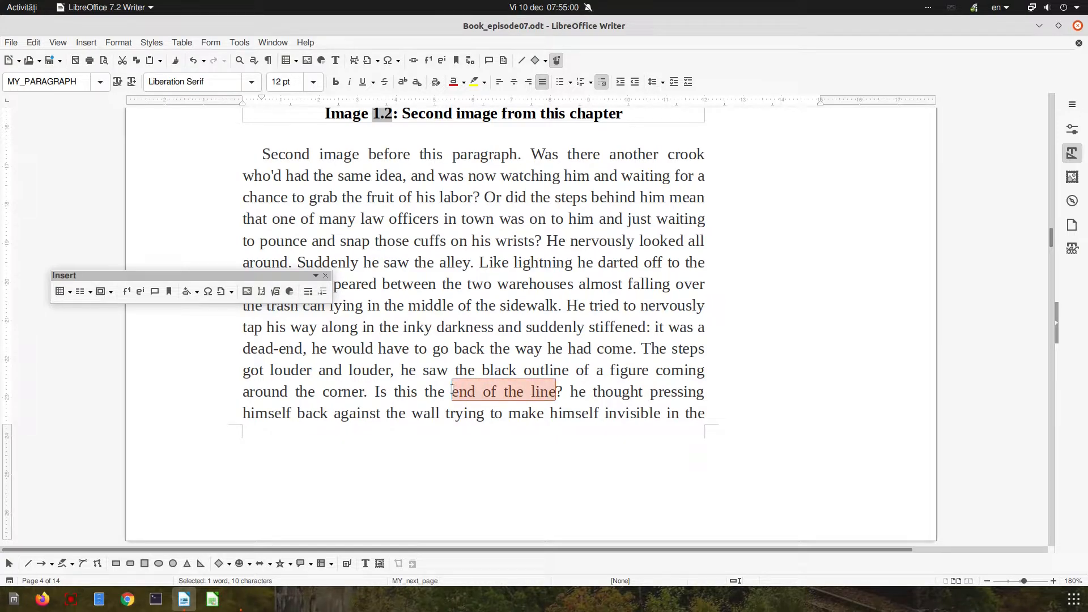
{"action": "left_click", "coordinate": [322, 291]}
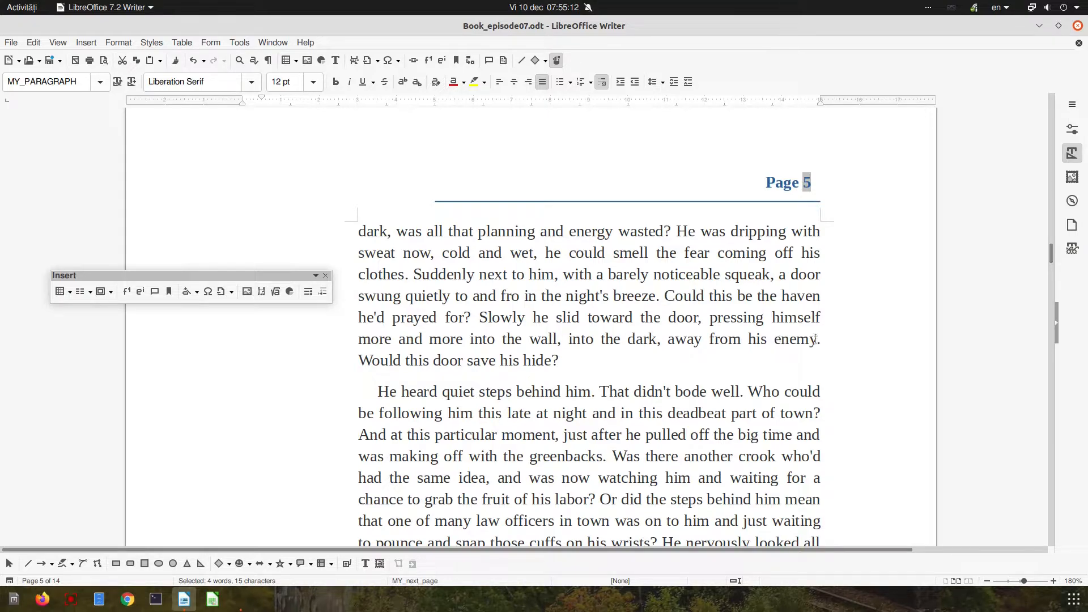
Step: Index 'away' and all occurrences of 'planning', then scroll toward the book's end
{"action": "double_click", "coordinate": [683, 338]}
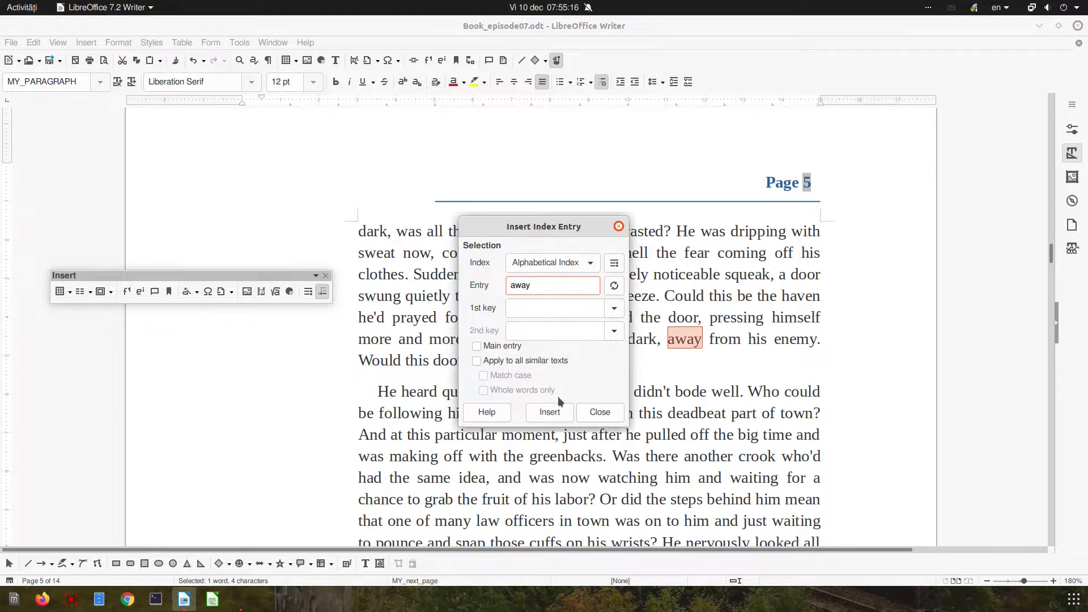
{"action": "left_click", "coordinate": [599, 411]}
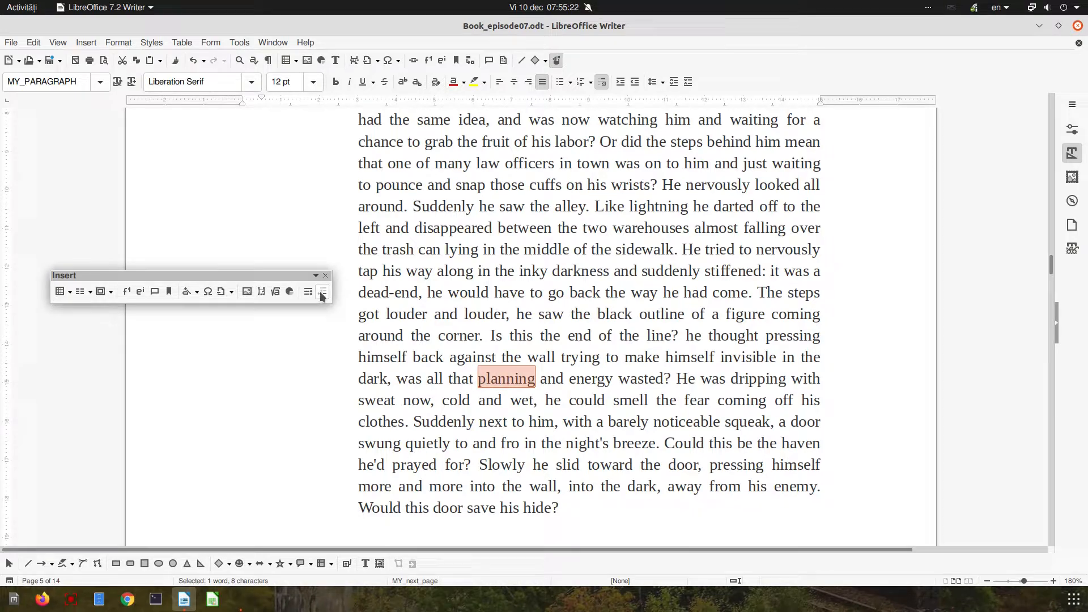
{"action": "left_click", "coordinate": [322, 291]}
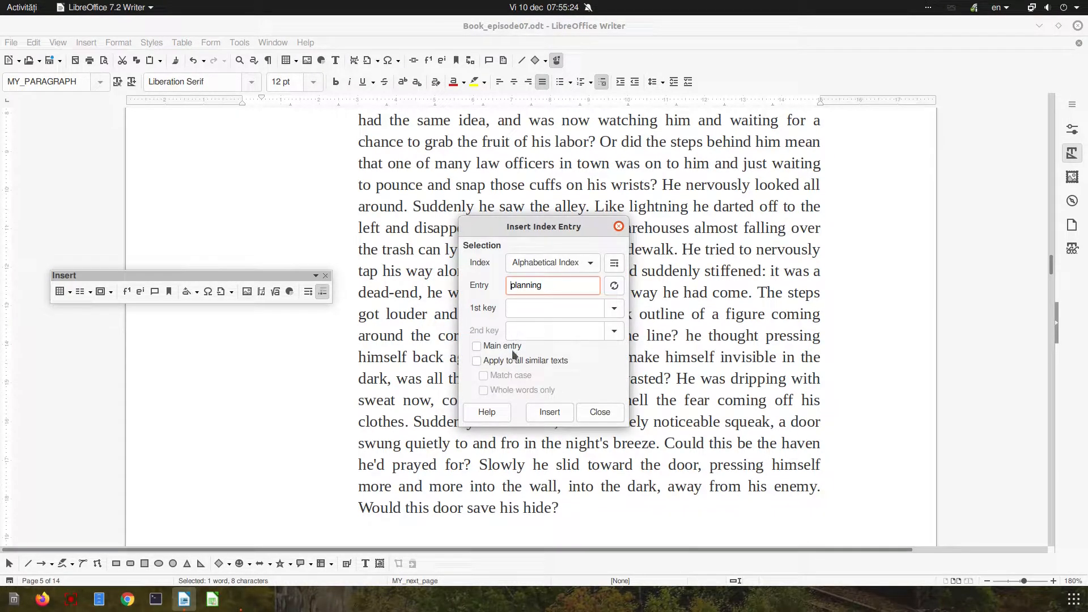
{"action": "left_click", "coordinate": [476, 360]}
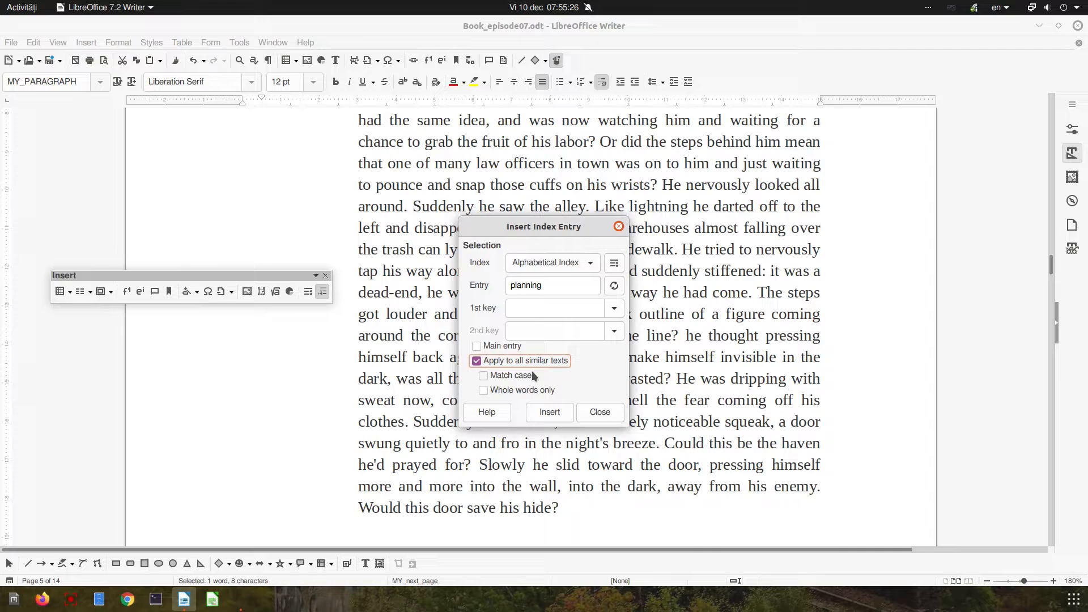
{"action": "left_click", "coordinate": [483, 389]}
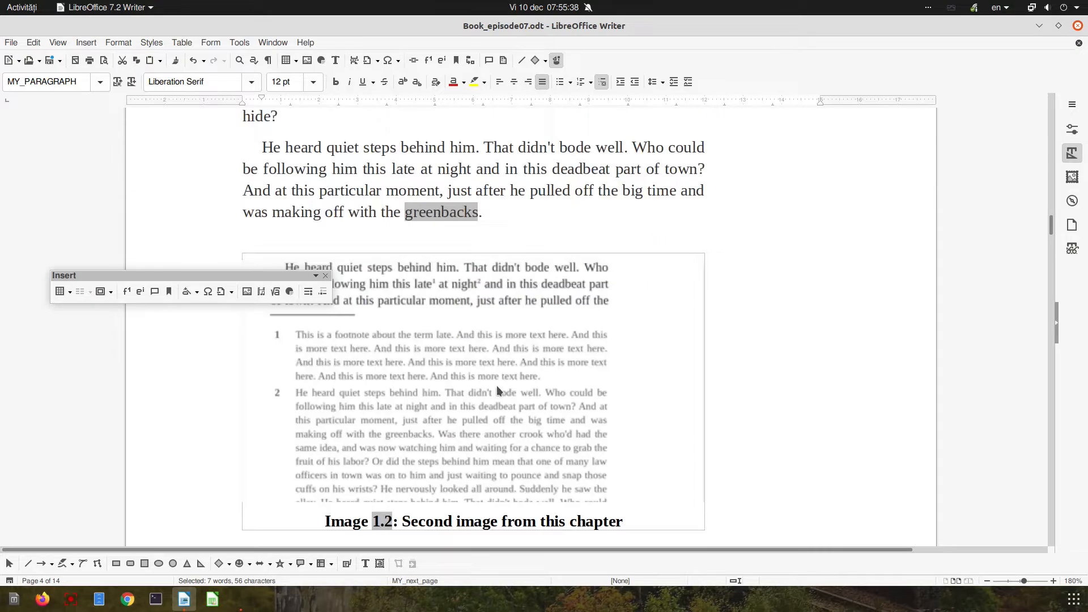
{"action": "scroll", "scroll_direction": "down", "scroll_amount": 3}
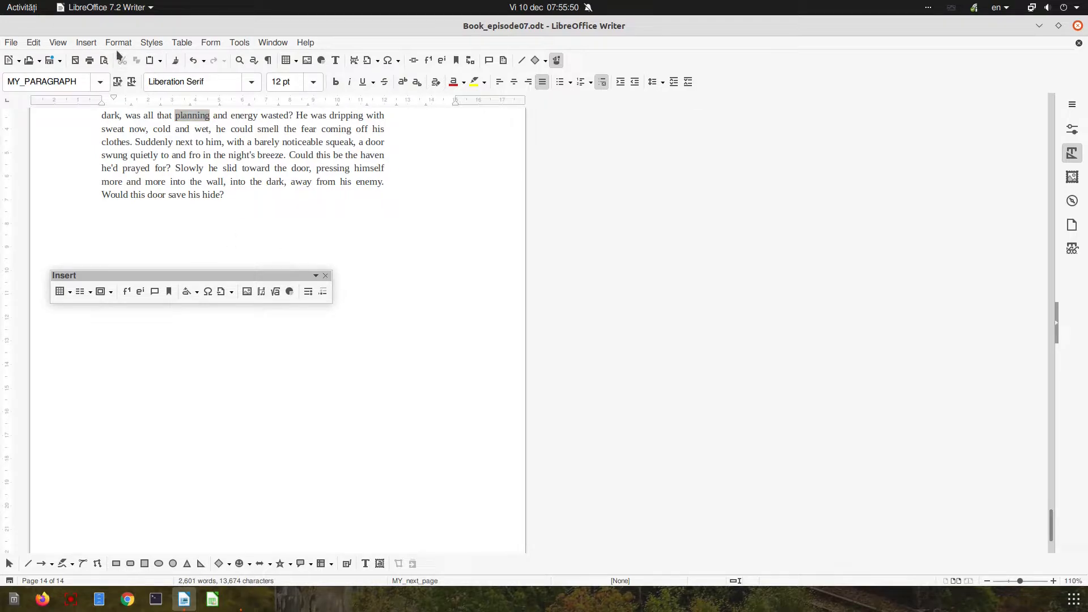
Step: Insert a manual page break at the end, keeping the current page style
{"action": "left_click", "coordinate": [86, 43]}
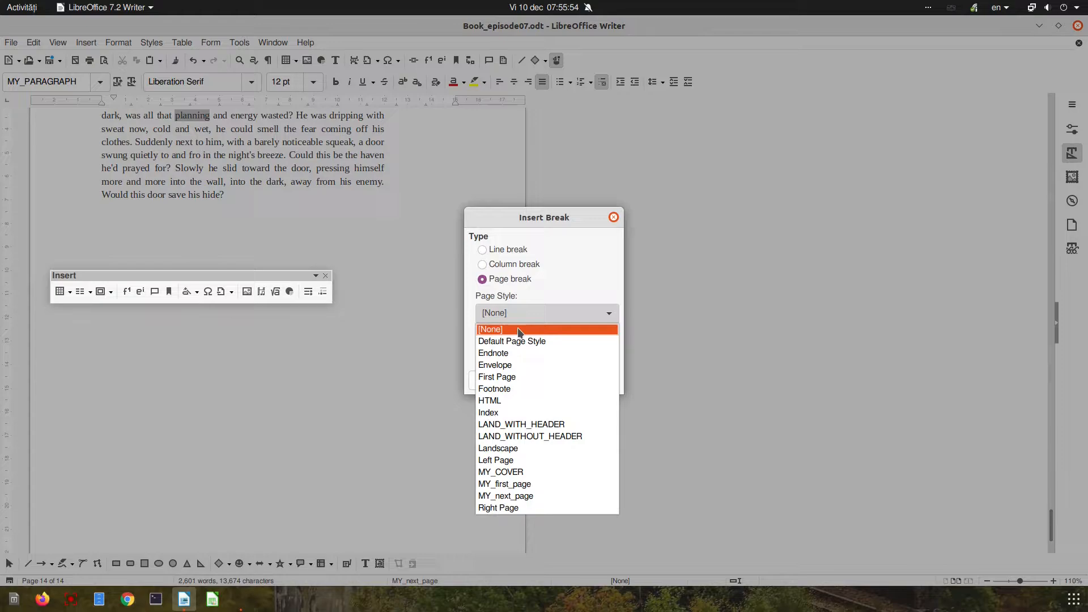
{"action": "left_click", "coordinate": [506, 495]}
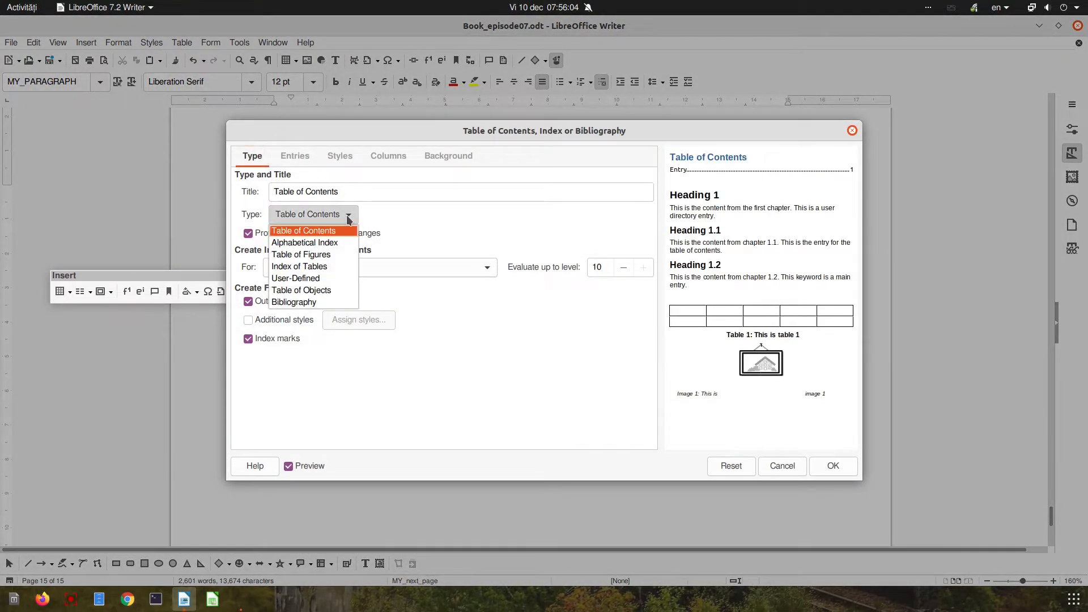
Step: Insert an Alphabetical Index with AutoCapitalize entries and keys as separate entries
{"action": "left_click", "coordinate": [304, 242]}
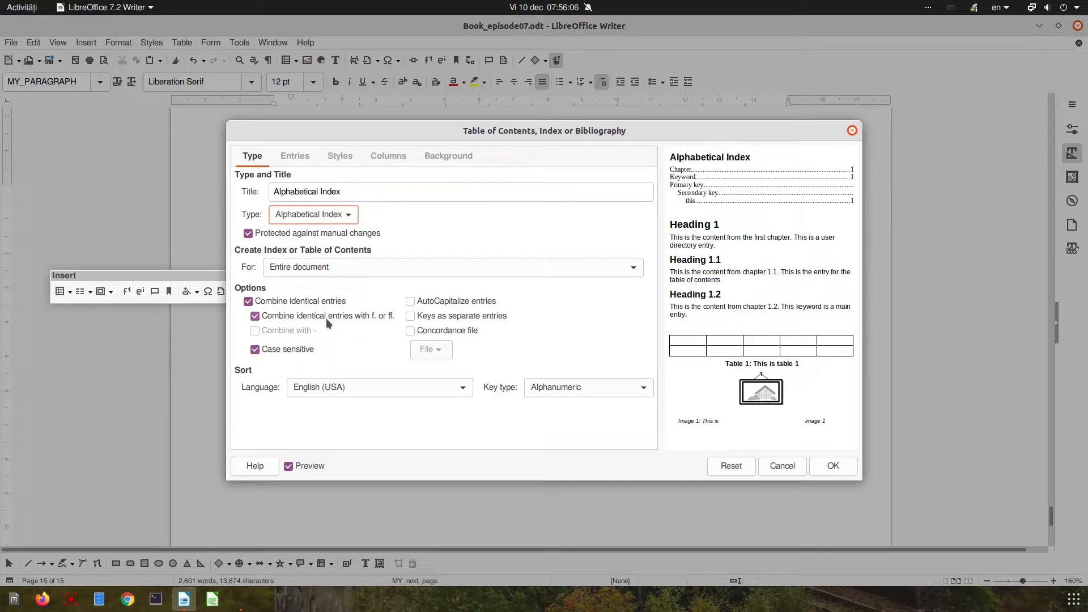
{"action": "left_click", "coordinate": [254, 316]}
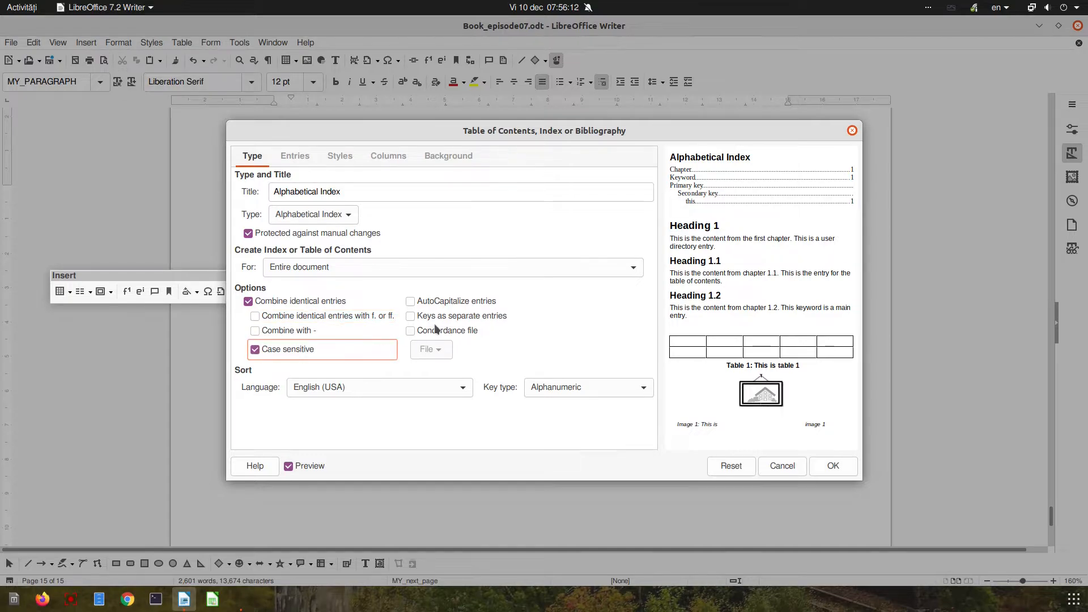
{"action": "left_click", "coordinate": [410, 300]}
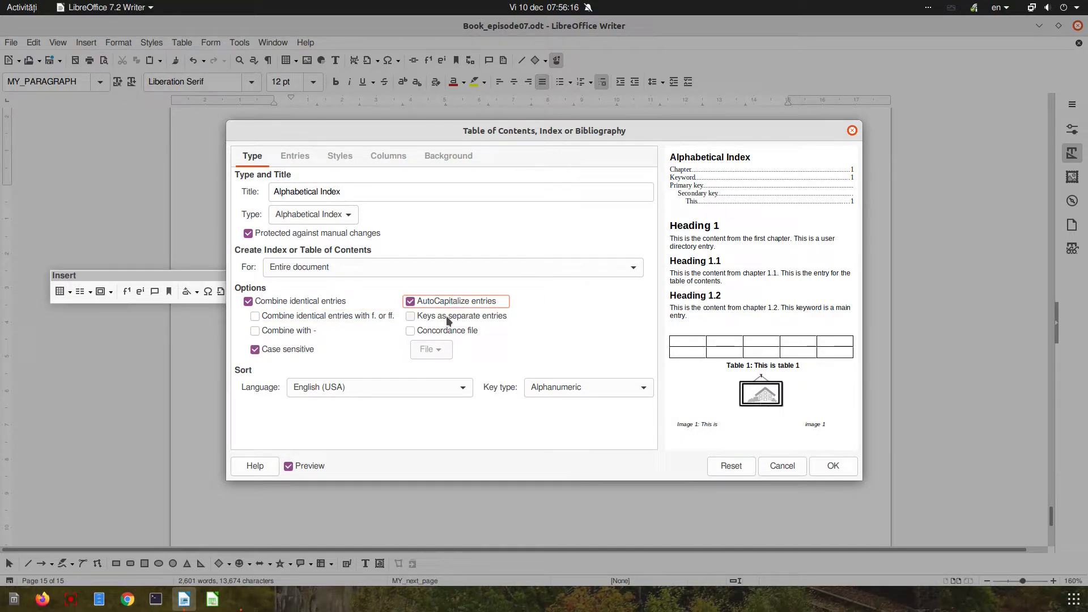
{"action": "left_click", "coordinate": [410, 315]}
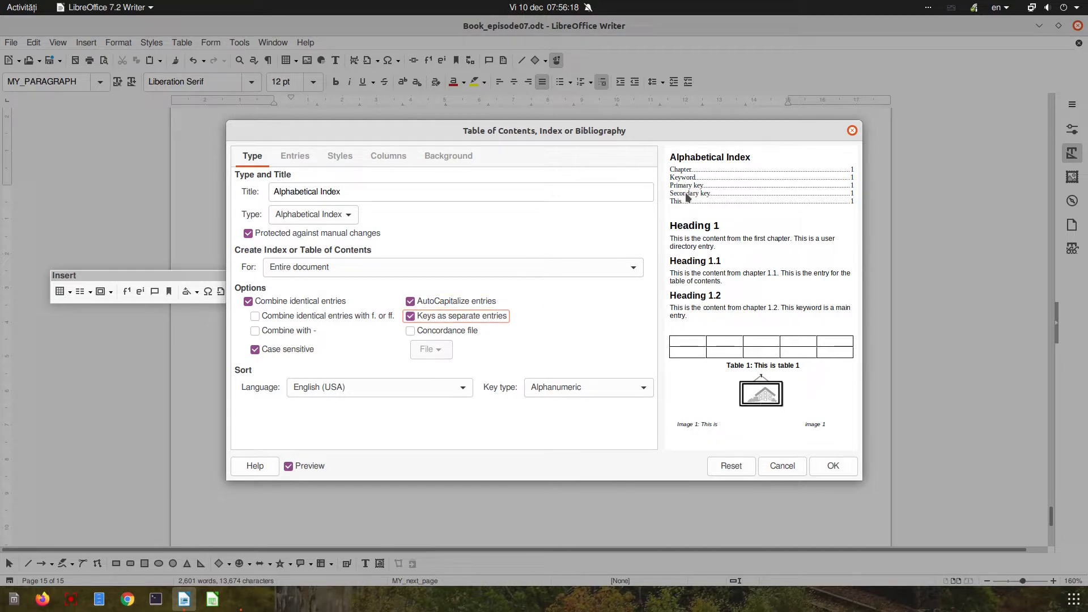
{"action": "mouse_move", "coordinate": [358, 375]}
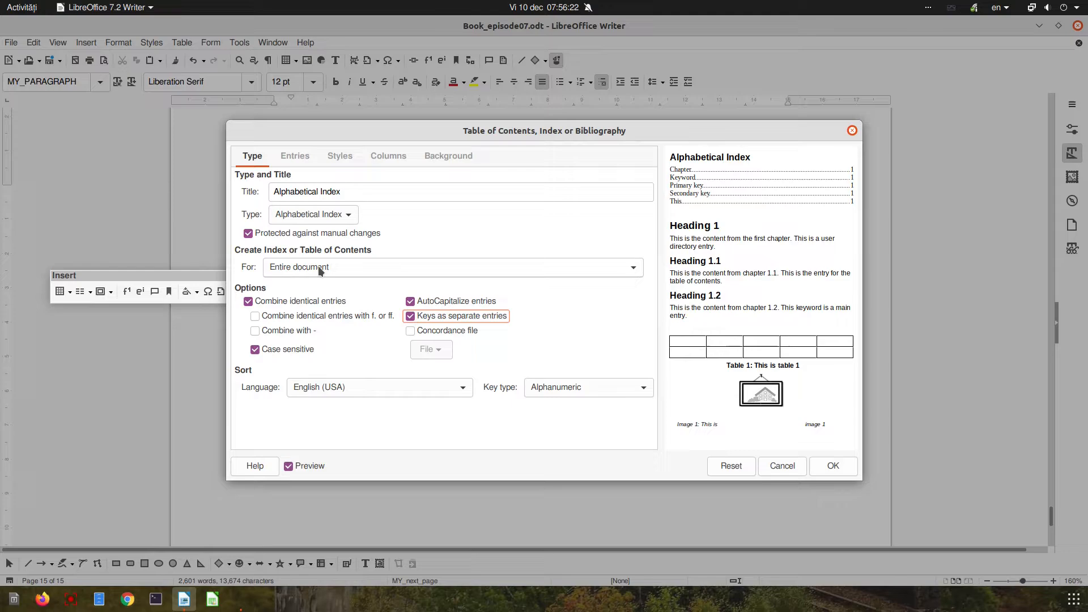
{"action": "left_click", "coordinate": [832, 466]}
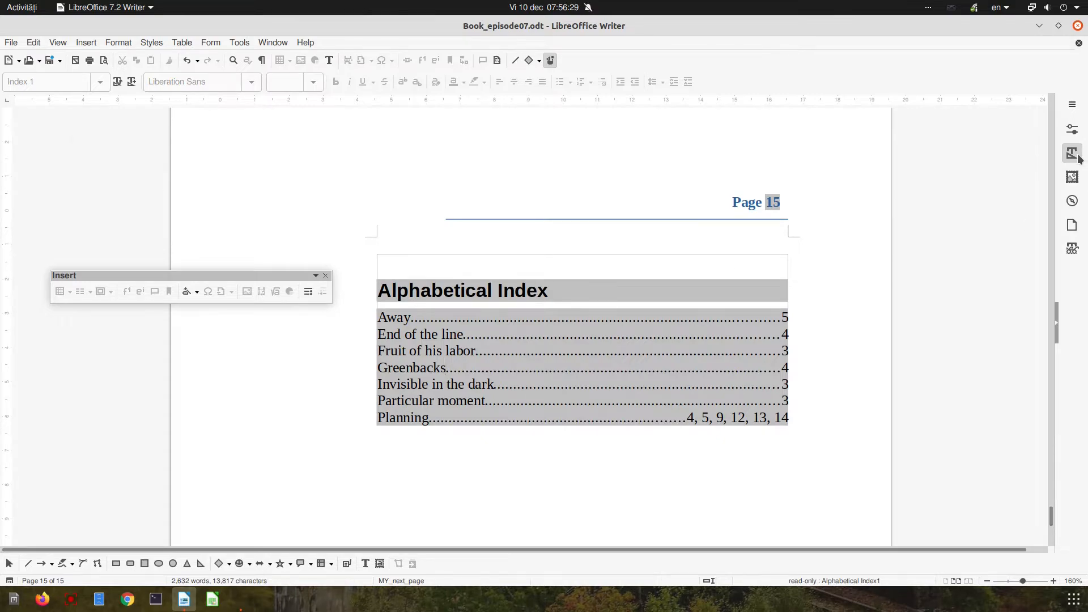
Step: Locate the Index Heading paragraph style in the Styles sidebar and open Modify
{"action": "left_click", "coordinate": [1071, 154]}
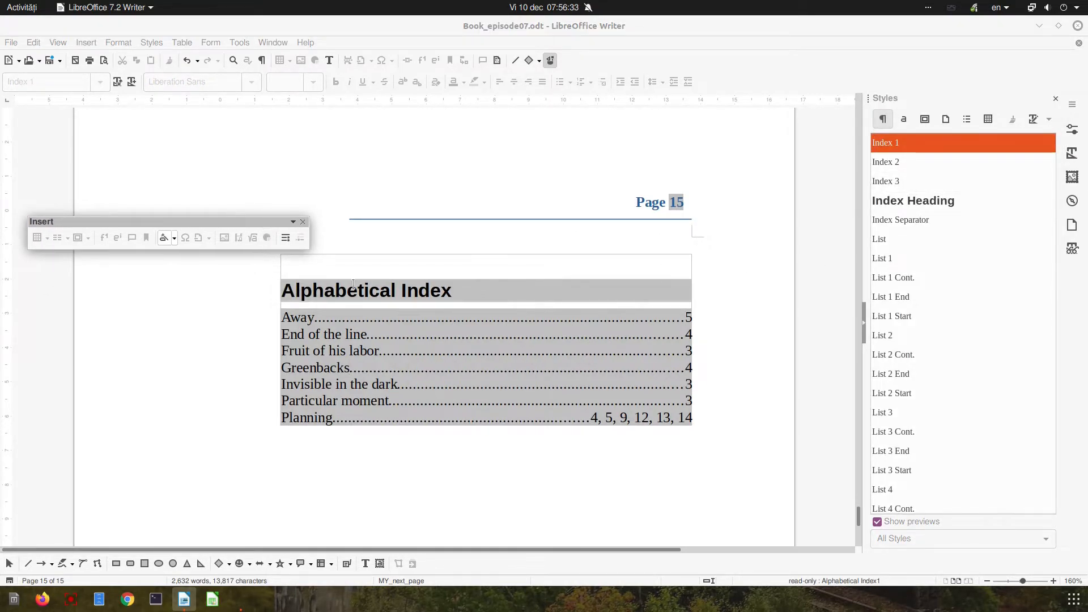
{"action": "left_click", "coordinate": [365, 290]}
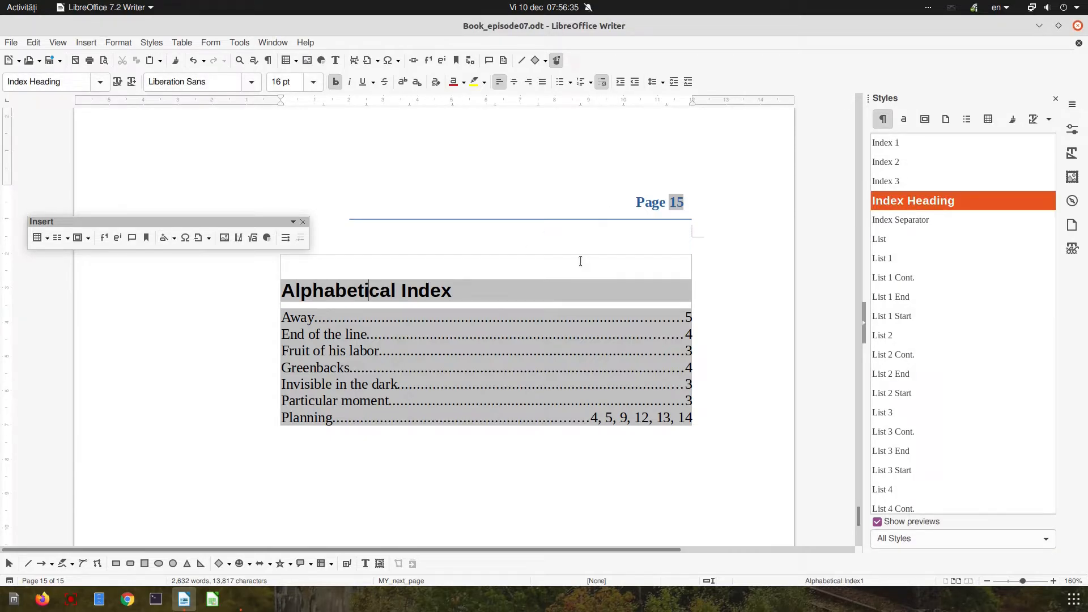
{"action": "scroll", "scroll_direction": "down", "scroll_amount": 3}
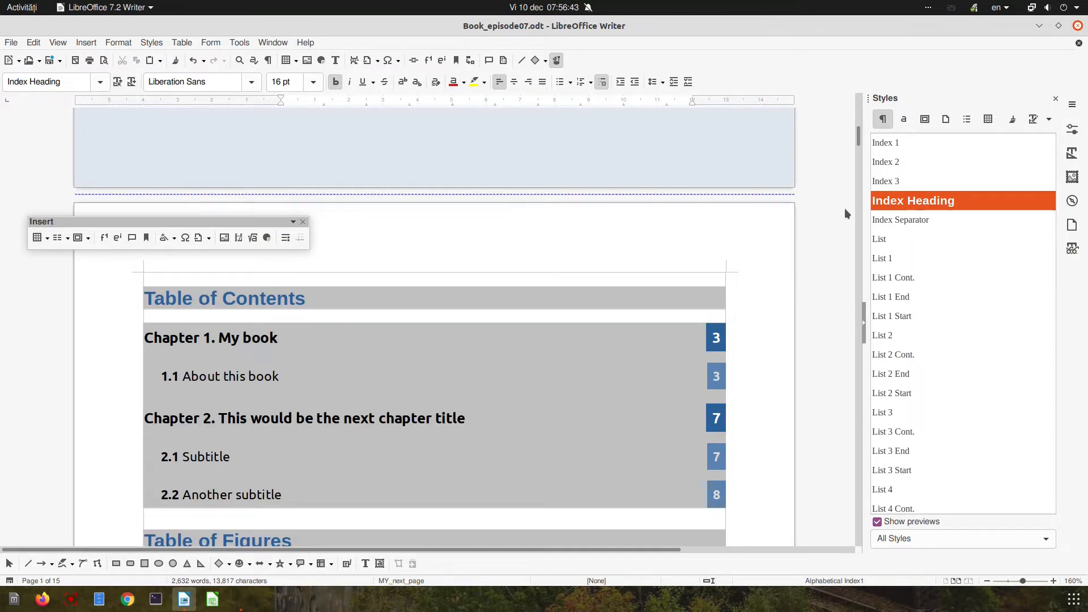
{"action": "scroll", "scroll_direction": "down", "scroll_amount": 3}
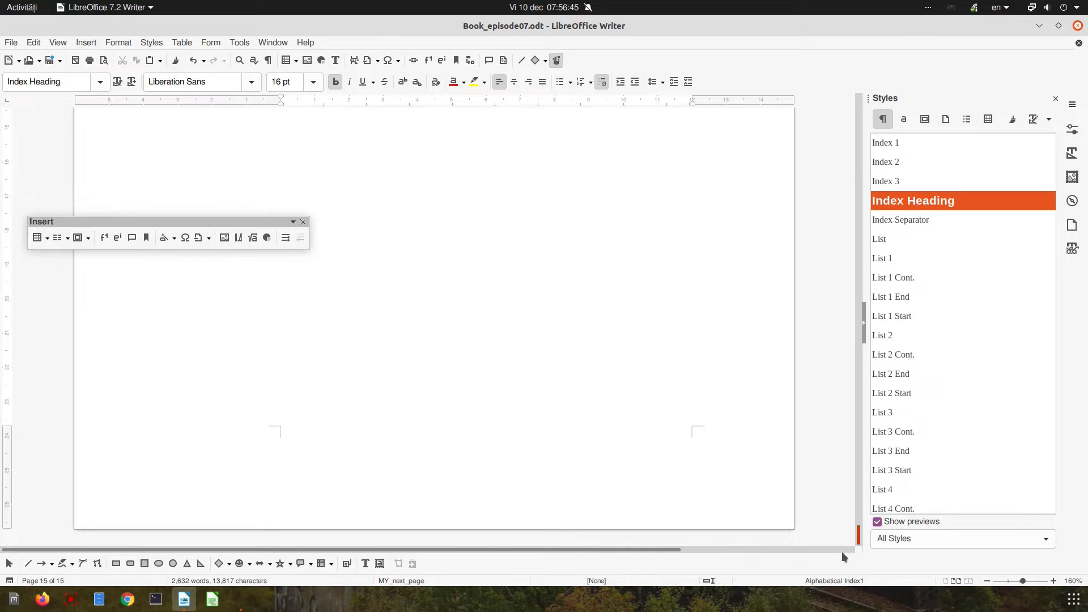
{"action": "scroll", "scroll_direction": "down", "scroll_amount": 3}
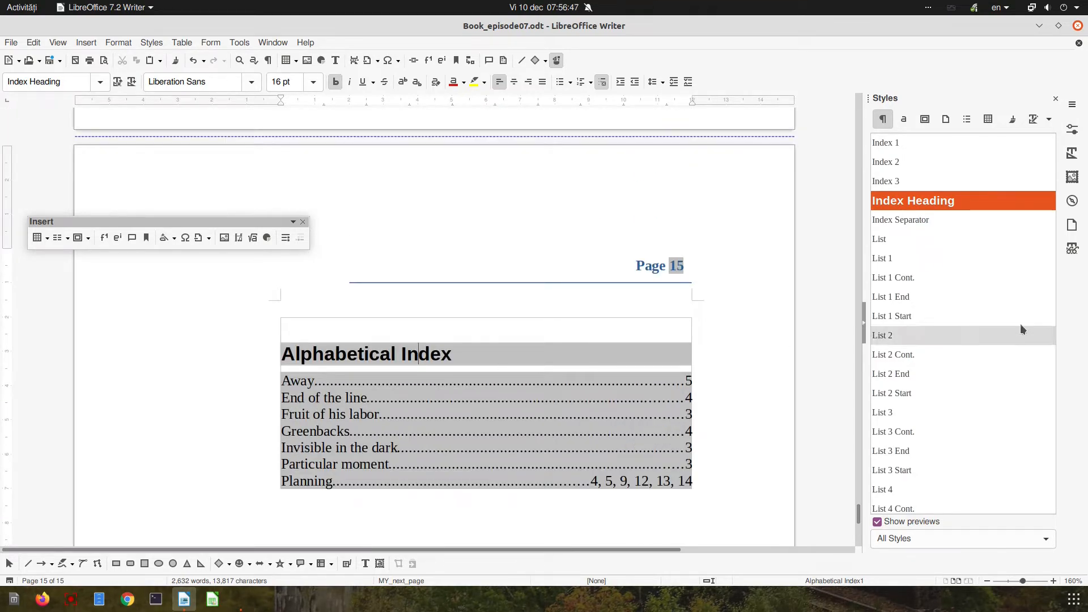
{"action": "mouse_move", "coordinate": [918, 205]}
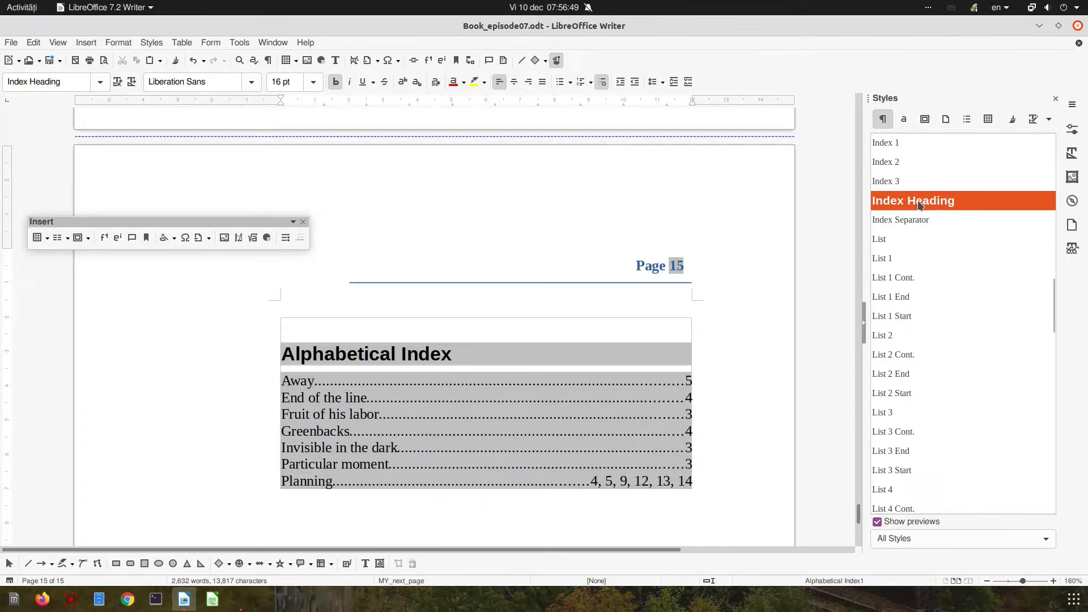
{"action": "right_click", "coordinate": [913, 201]}
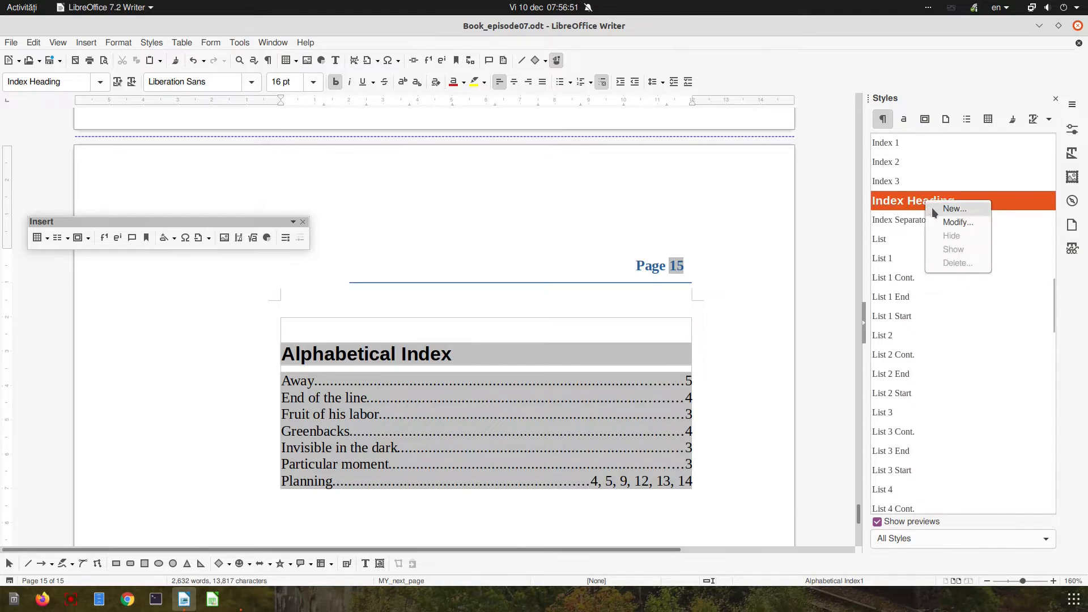
{"action": "left_click", "coordinate": [958, 222]}
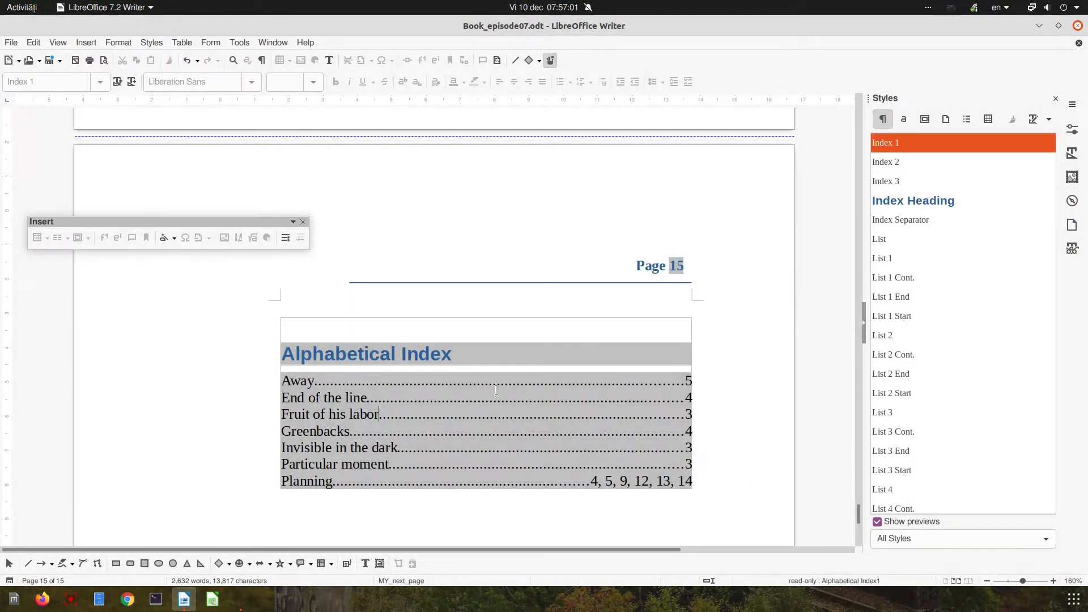
Step: Edit the index: 2 columns, 1 cm spacing, solid blue separator at 90% height
{"action": "right_click", "coordinate": [485, 430]}
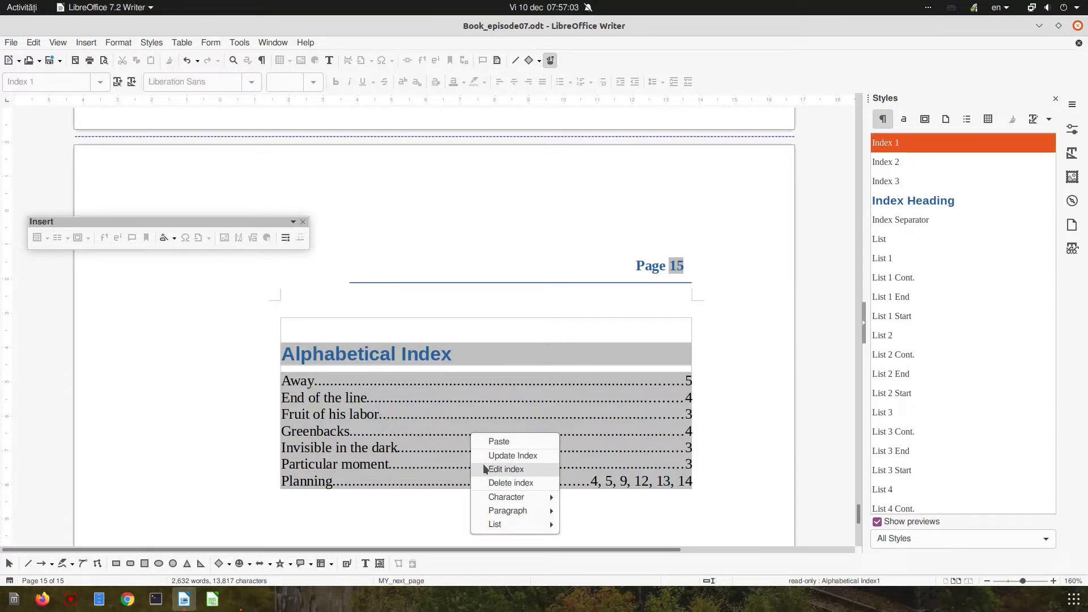
{"action": "left_click", "coordinate": [505, 469]}
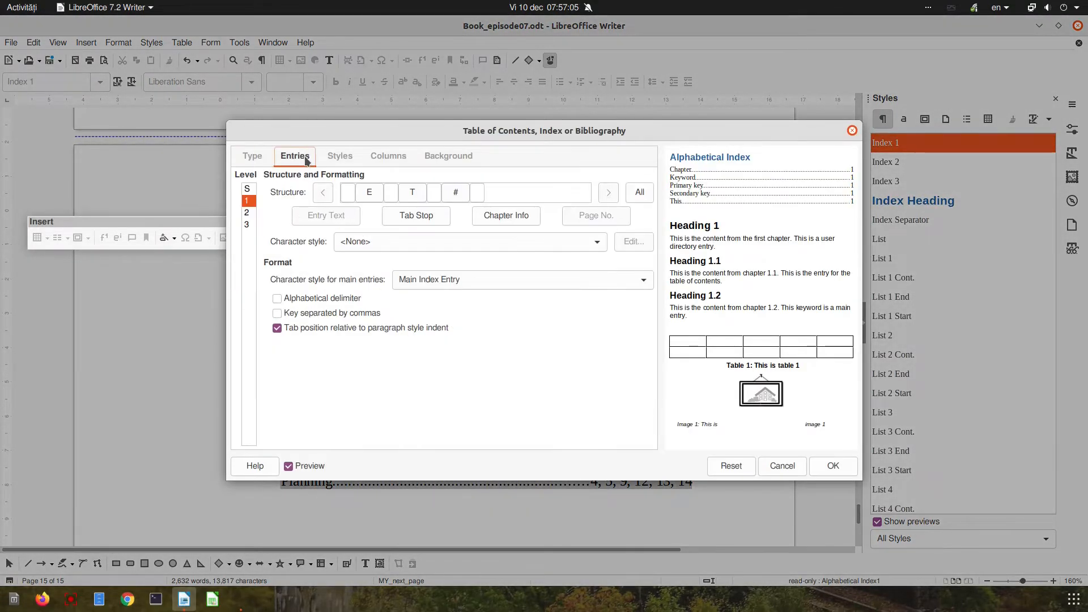
{"action": "left_click", "coordinate": [388, 156]}
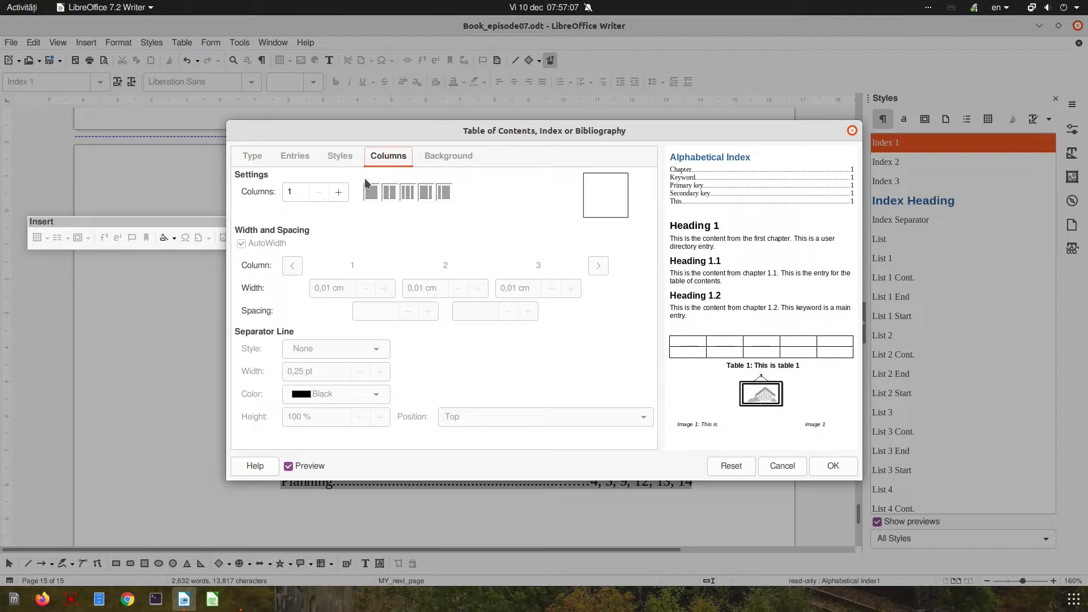
{"action": "left_click", "coordinate": [389, 192]}
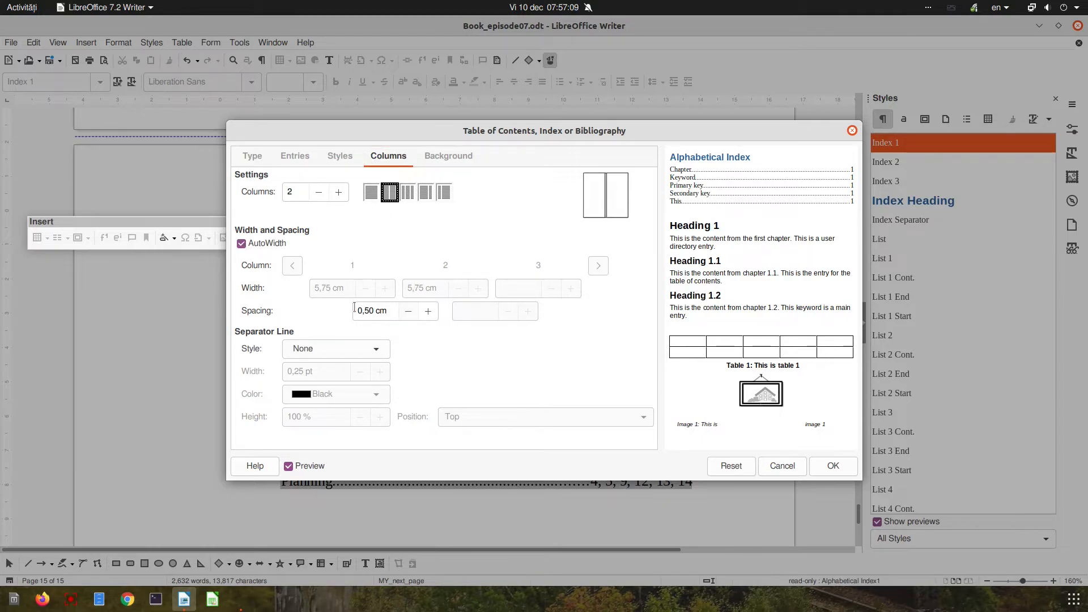
{"action": "left_click", "coordinate": [429, 310]}
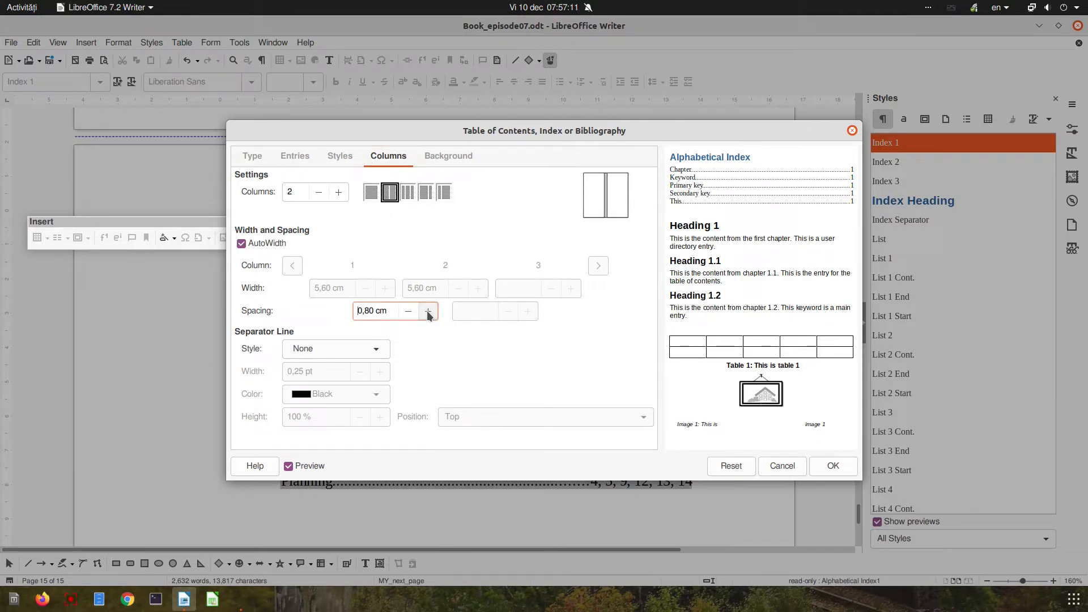
{"action": "left_click", "coordinate": [428, 310]}
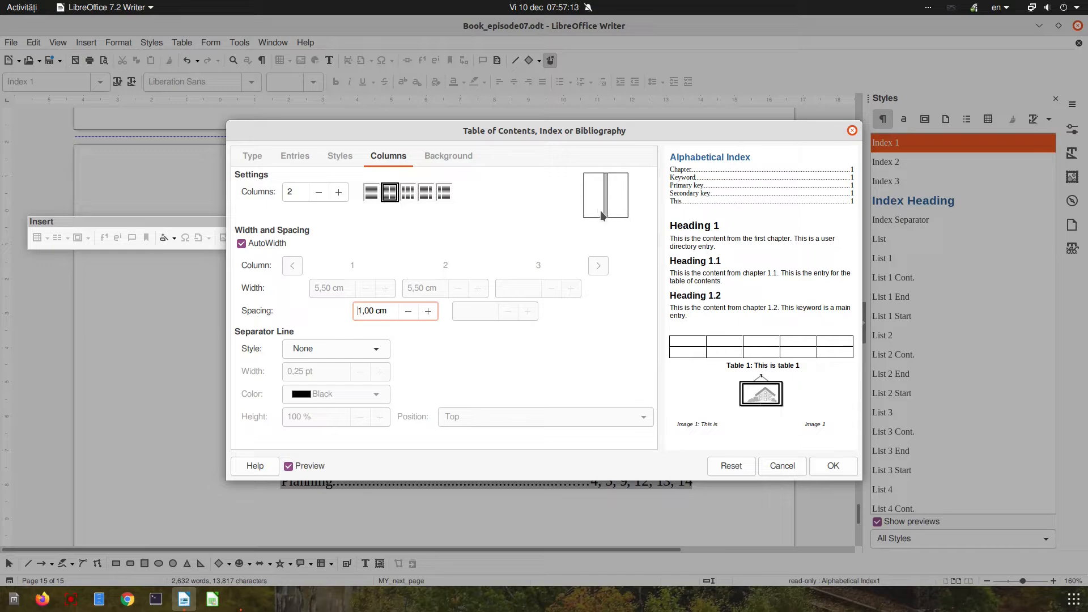
{"action": "left_click", "coordinate": [334, 348]}
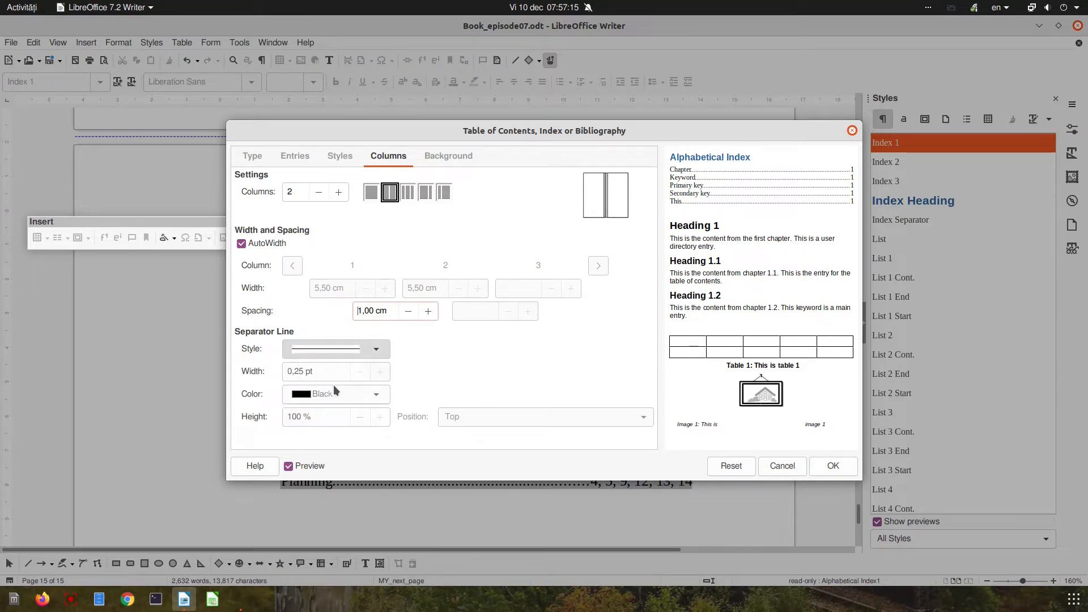
{"action": "left_click", "coordinate": [378, 393]}
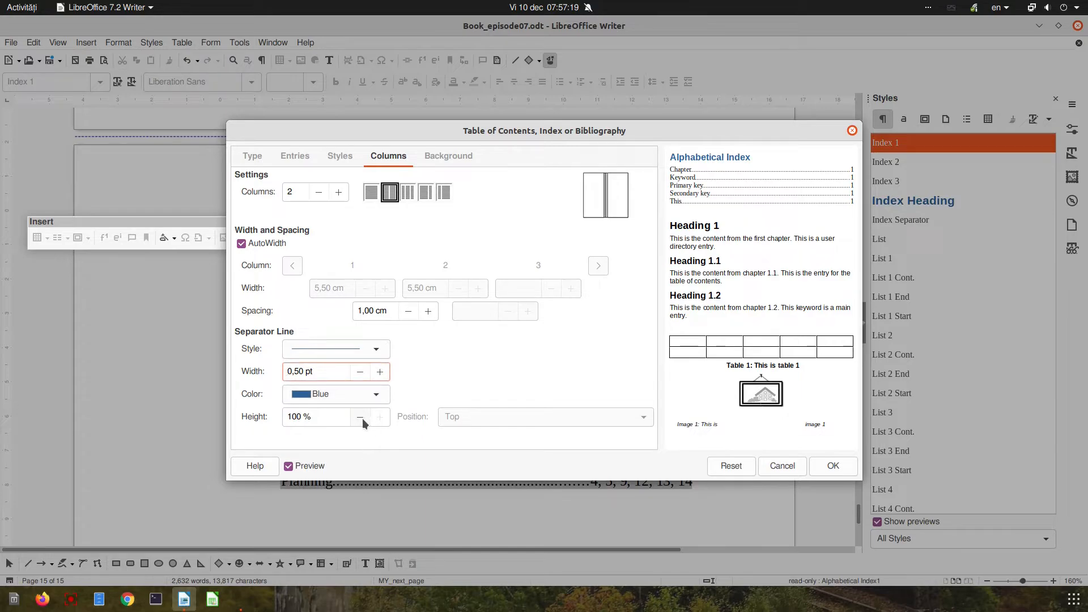
{"action": "left_click", "coordinate": [361, 416]}
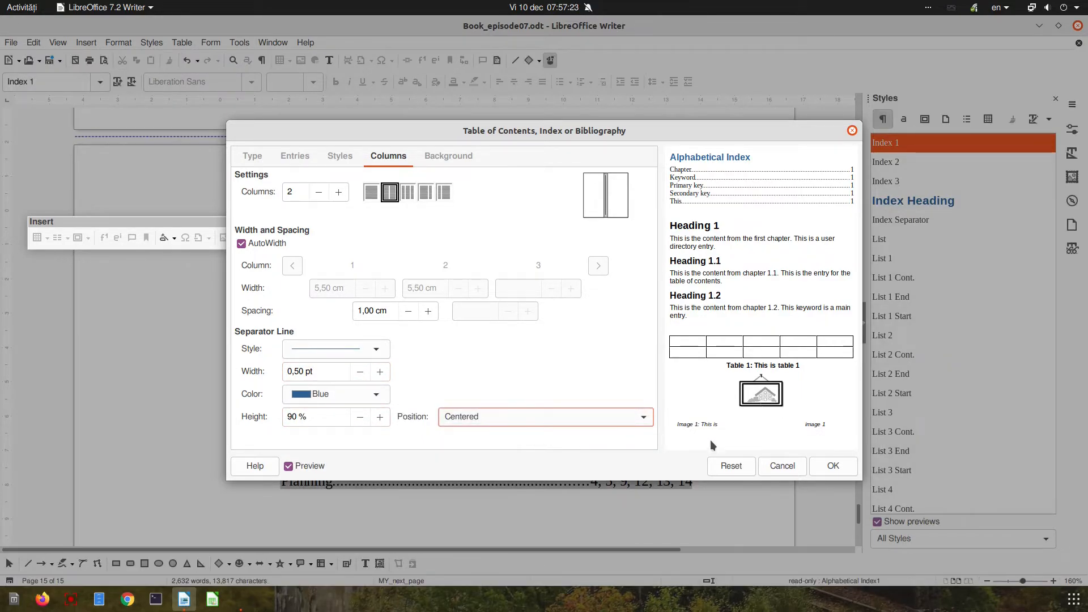
{"action": "left_click", "coordinate": [832, 466]}
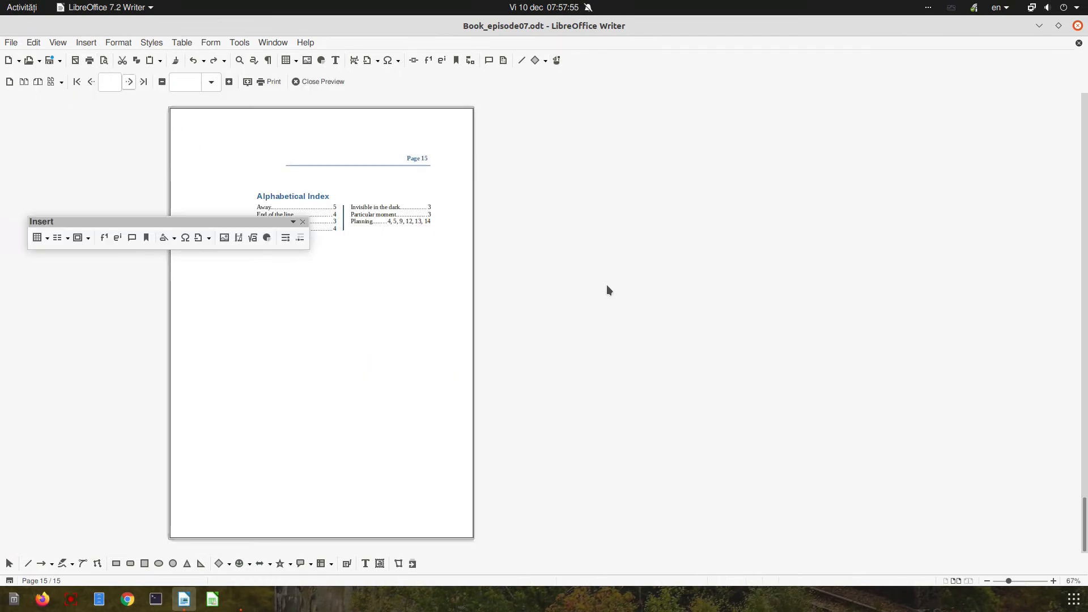
Step: Zoom the print preview in twice on the last page's index
{"action": "left_click", "coordinate": [303, 222]}
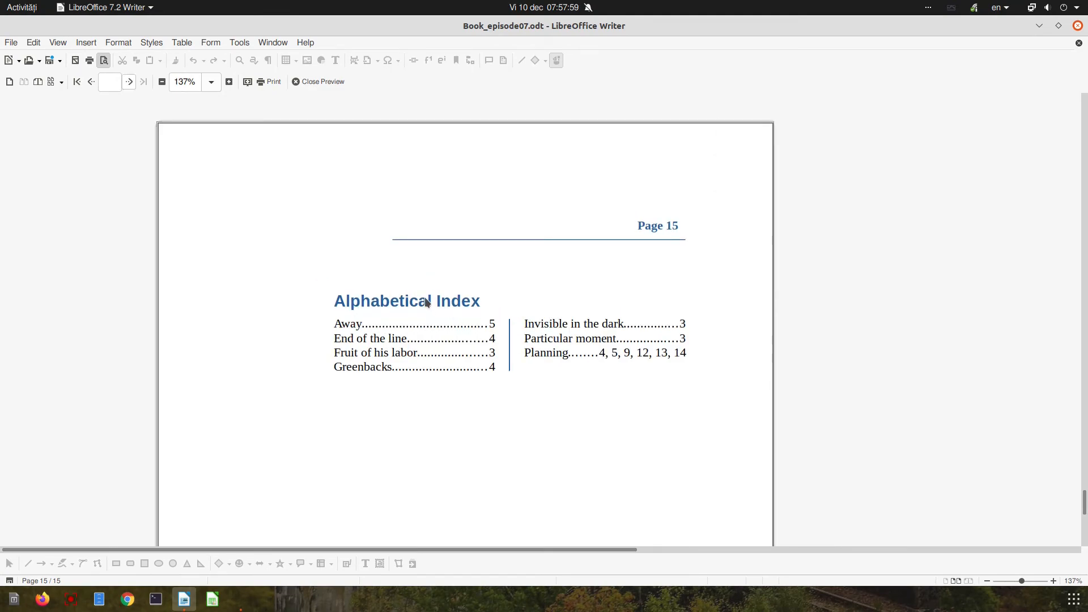
{"action": "mouse_move", "coordinate": [618, 392]}
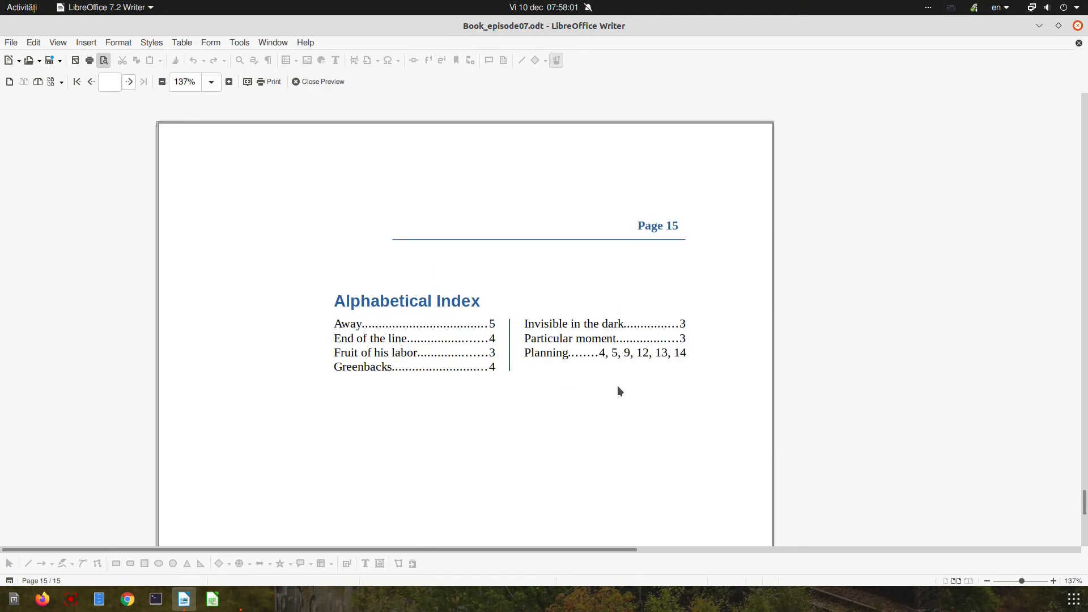
{"action": "mouse_move", "coordinate": [670, 393]}
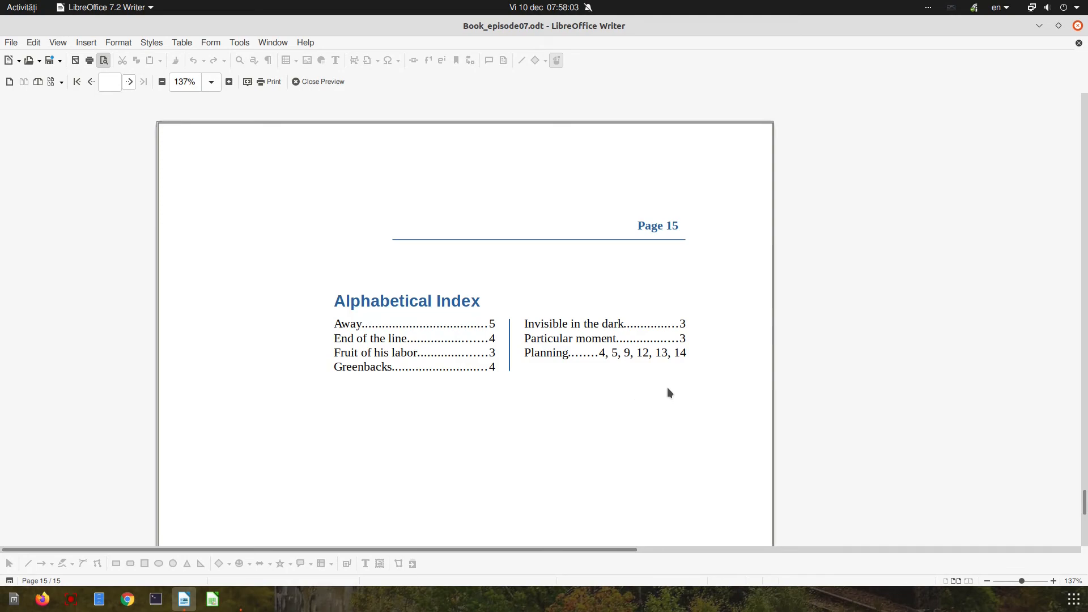
{"action": "left_click", "coordinate": [228, 82]}
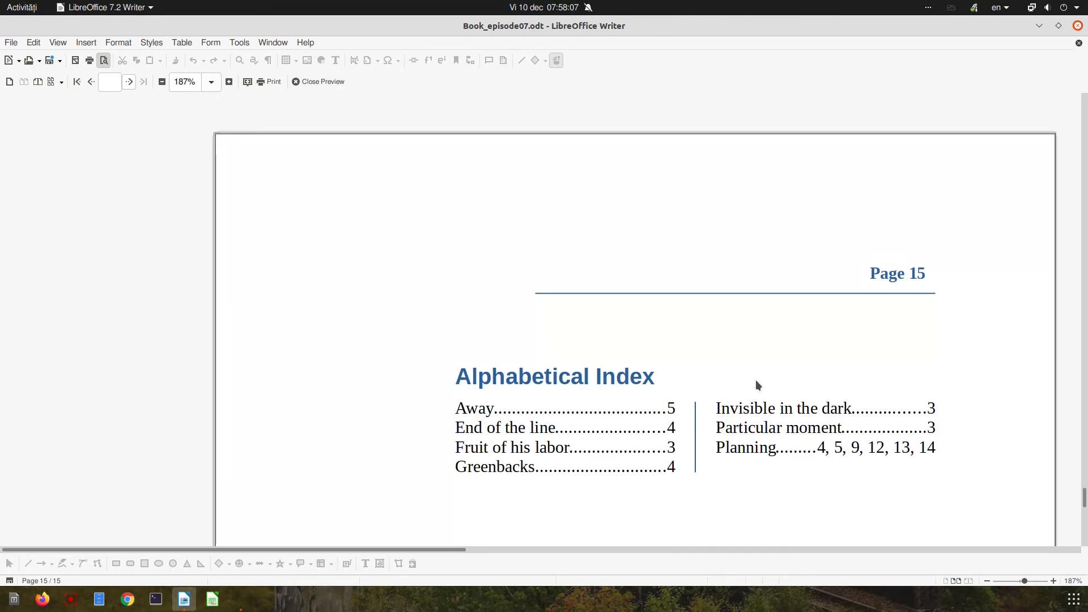
{"action": "mouse_move", "coordinate": [422, 163]}
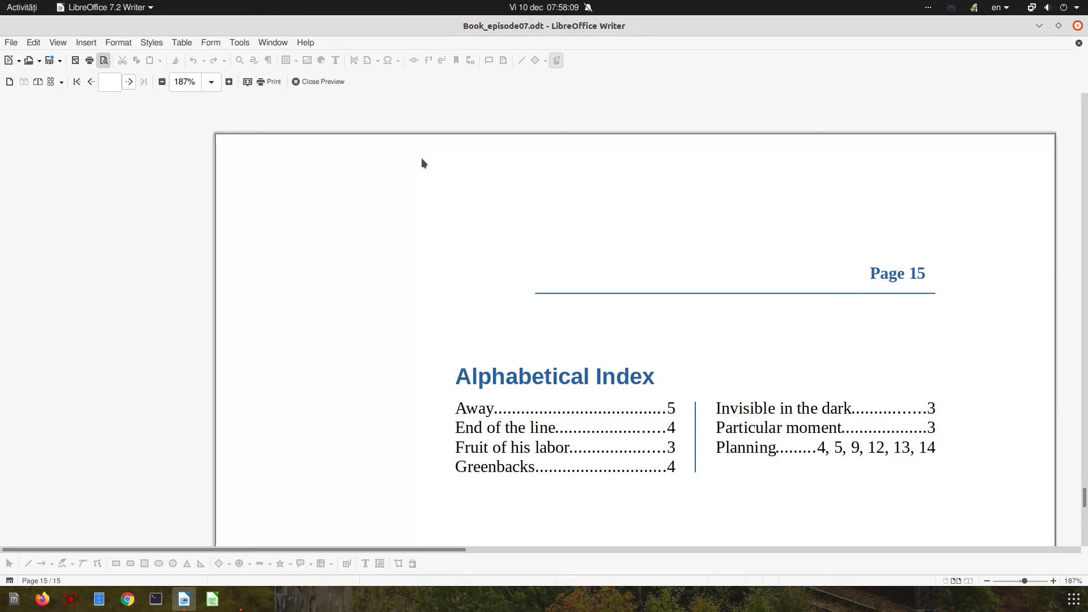